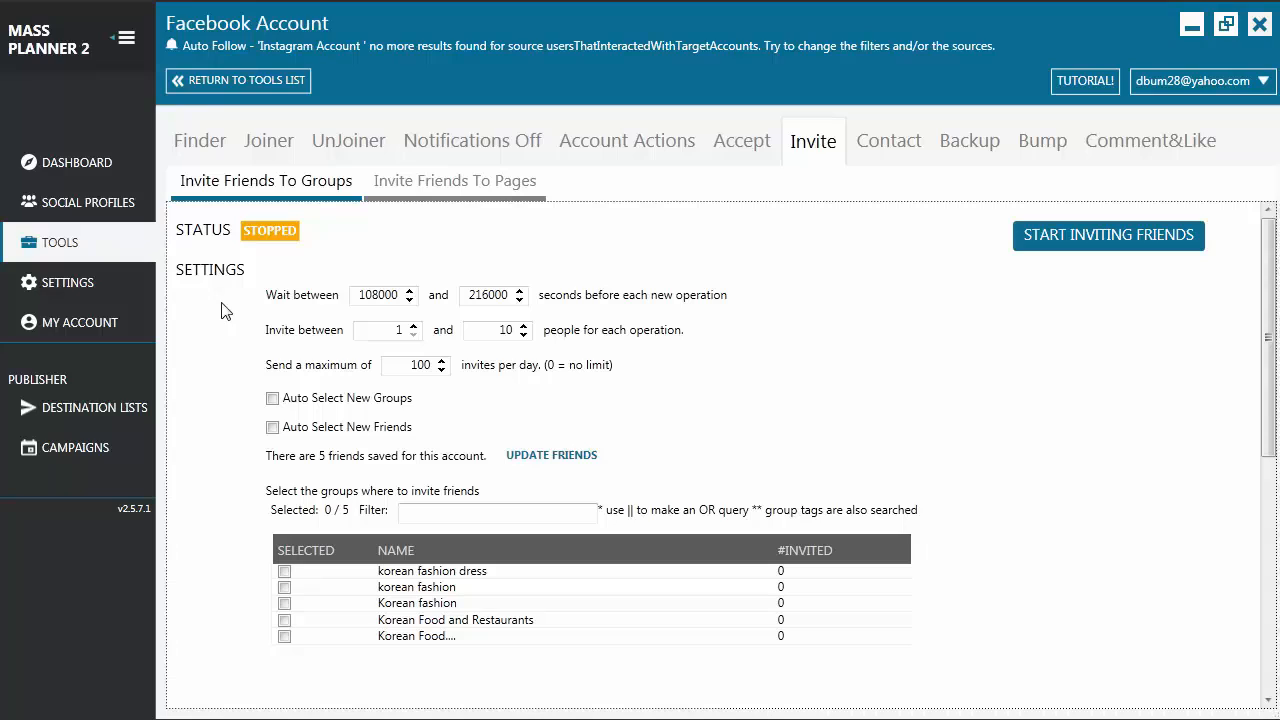
mouse_move(303, 317)
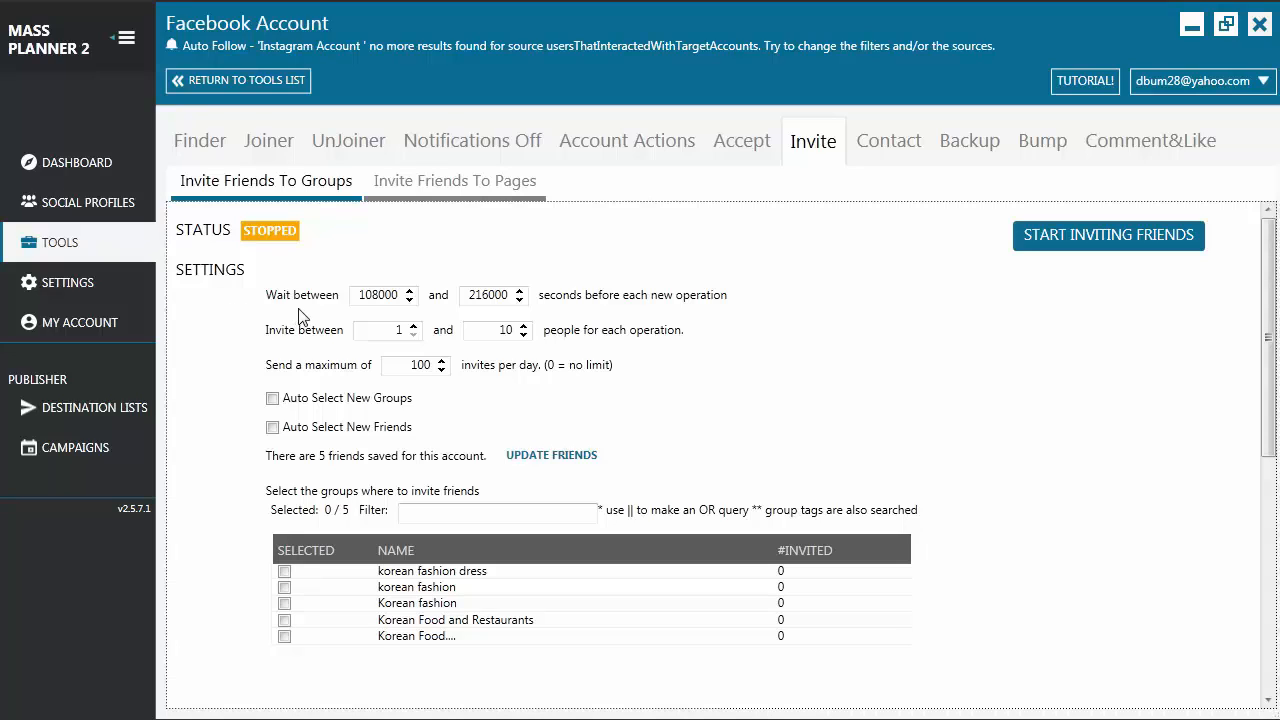
mouse_move(266, 354)
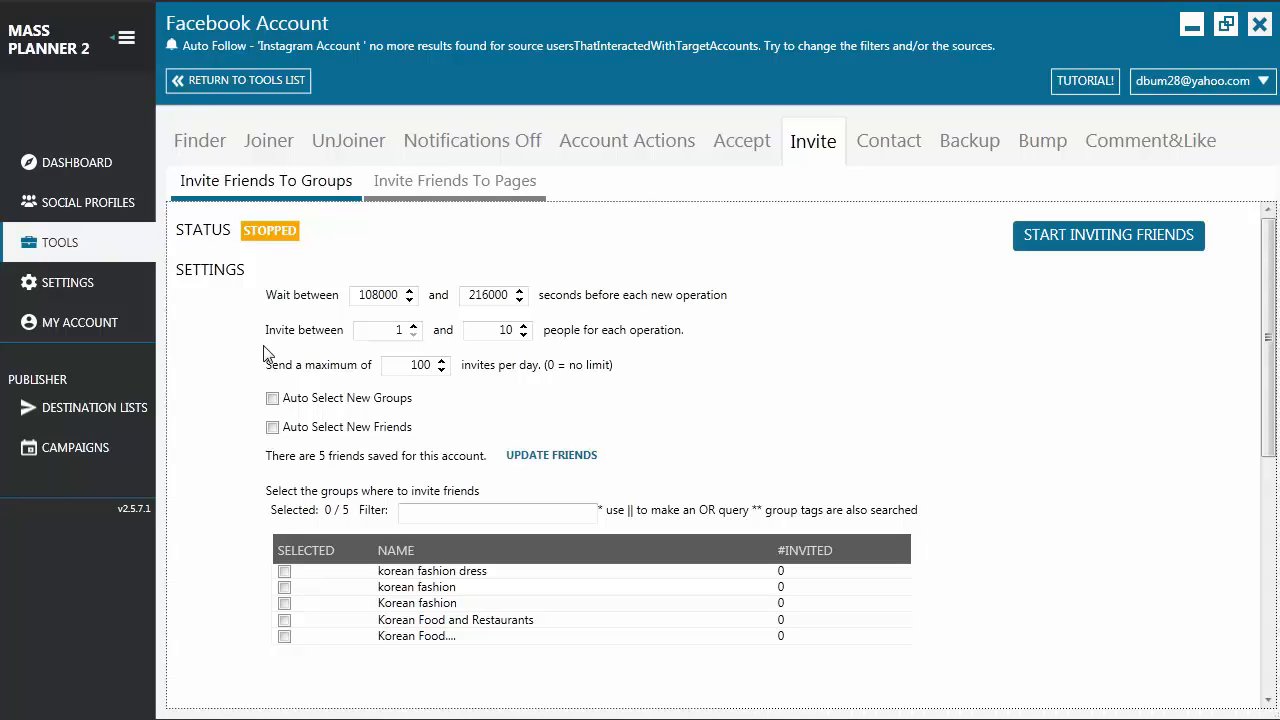
mouse_move(320, 328)
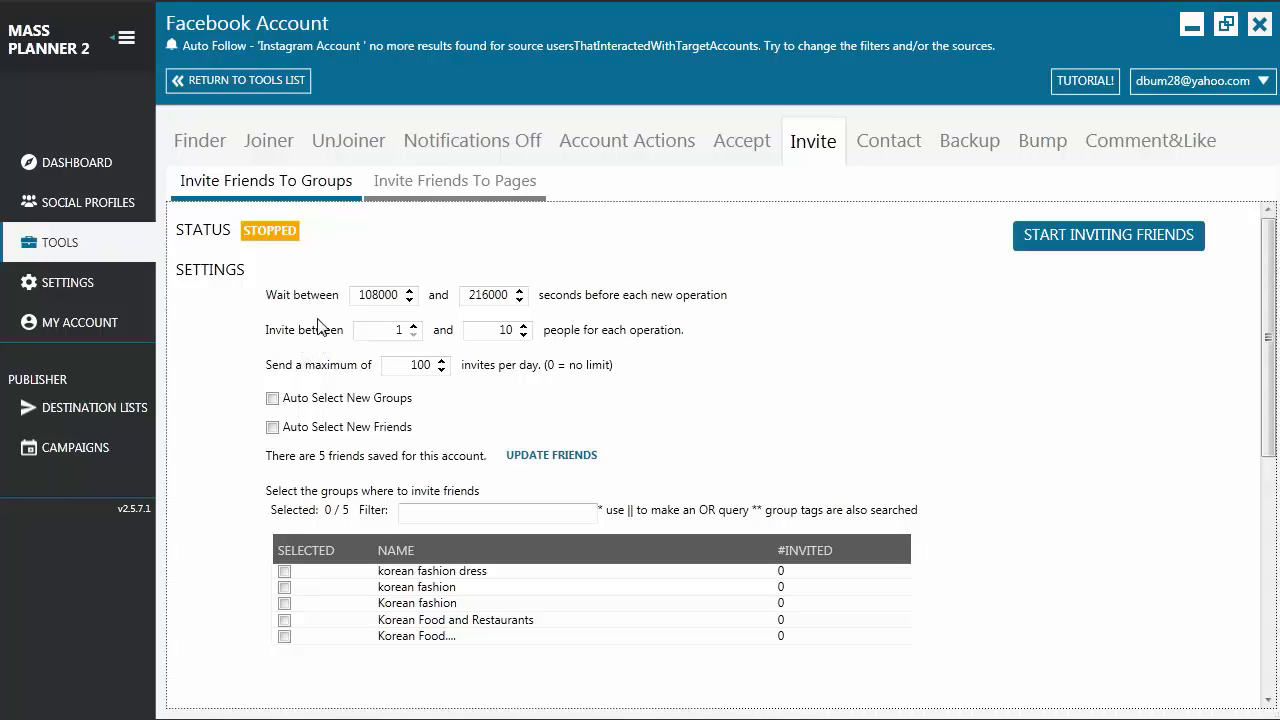
mouse_move(352, 352)
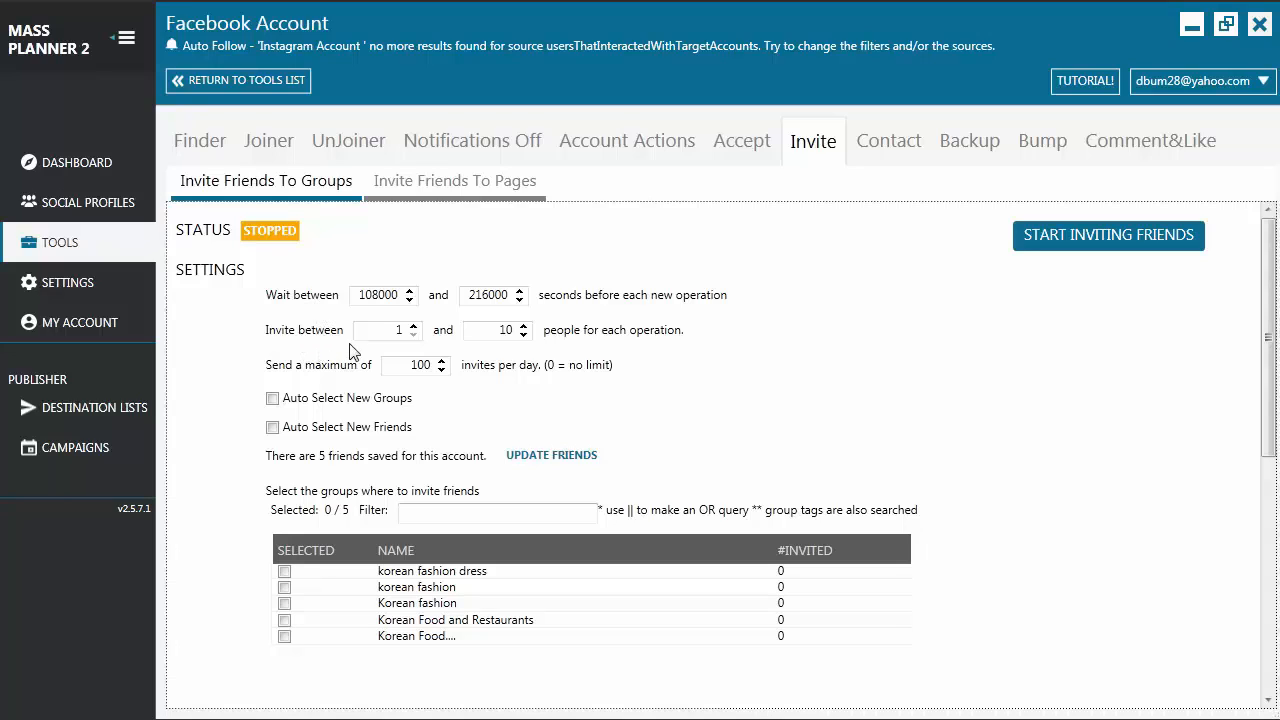
mouse_move(510, 360)
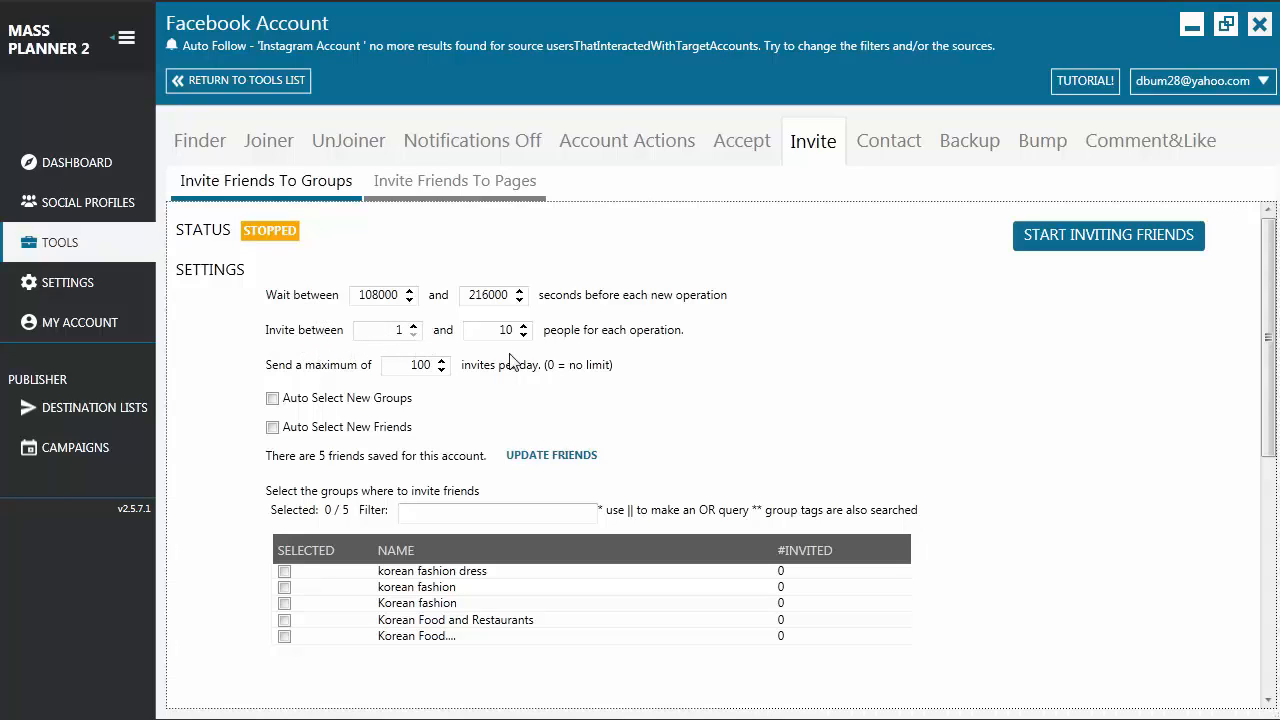
mouse_move(450, 333)
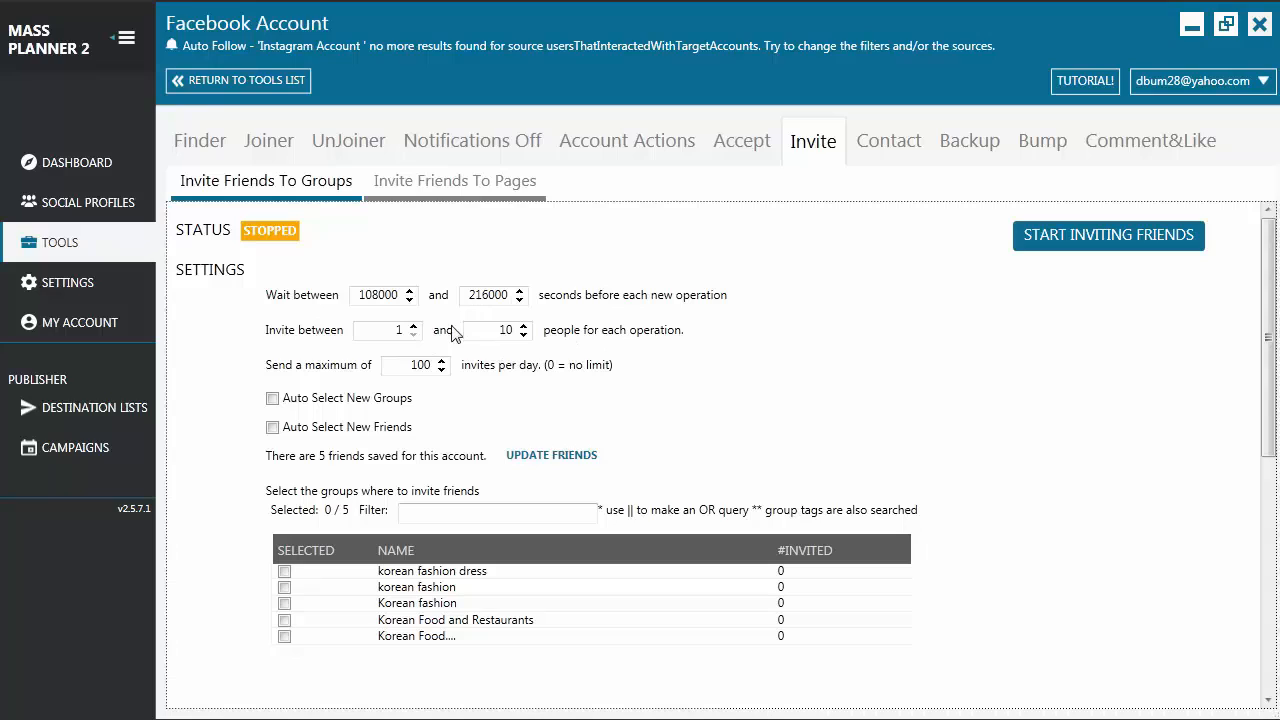
mouse_move(347, 319)
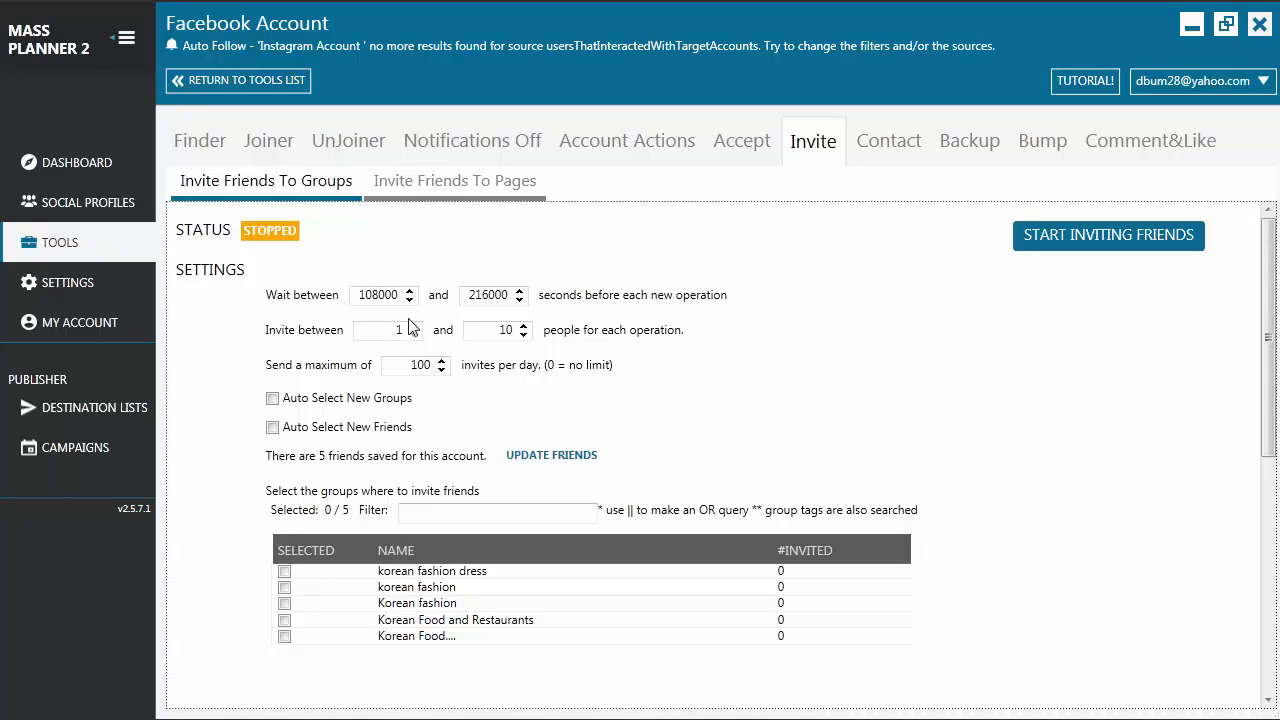
mouse_move(530, 318)
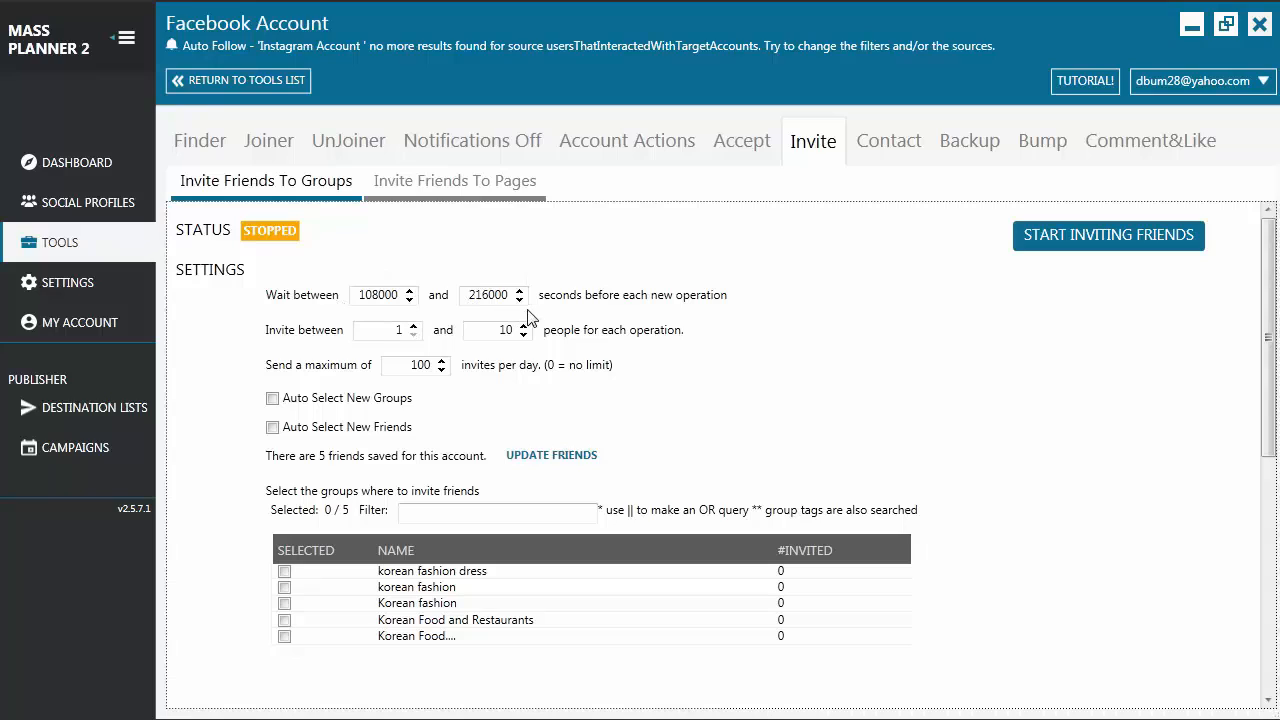
mouse_move(303, 360)
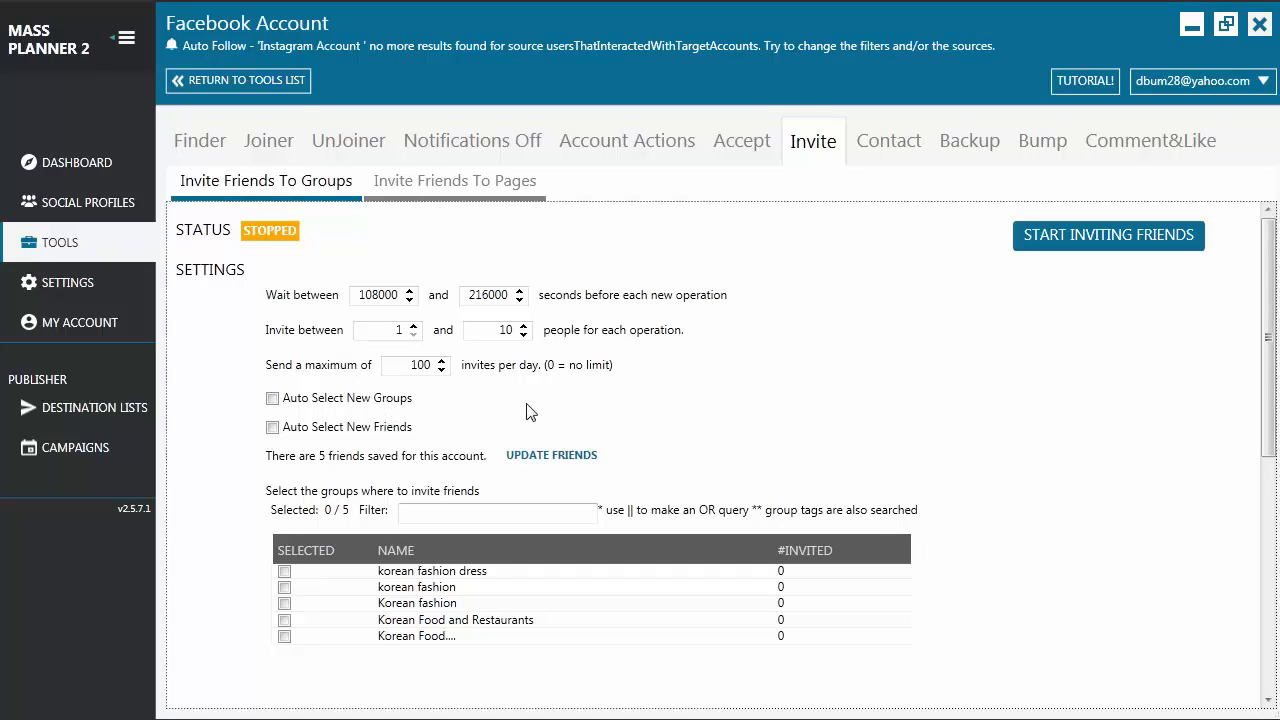
Select all five groups as friend-invite targets with SELECT ALL
scroll("down", 3)
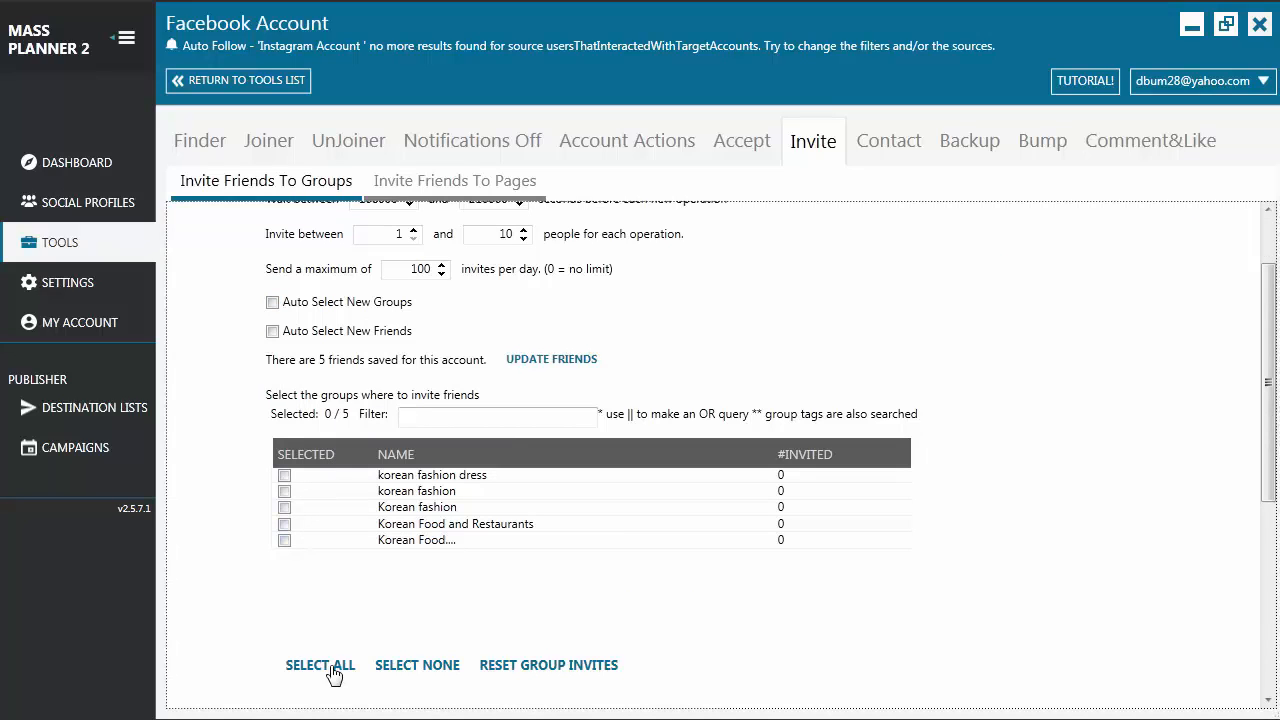
left_click(320, 665)
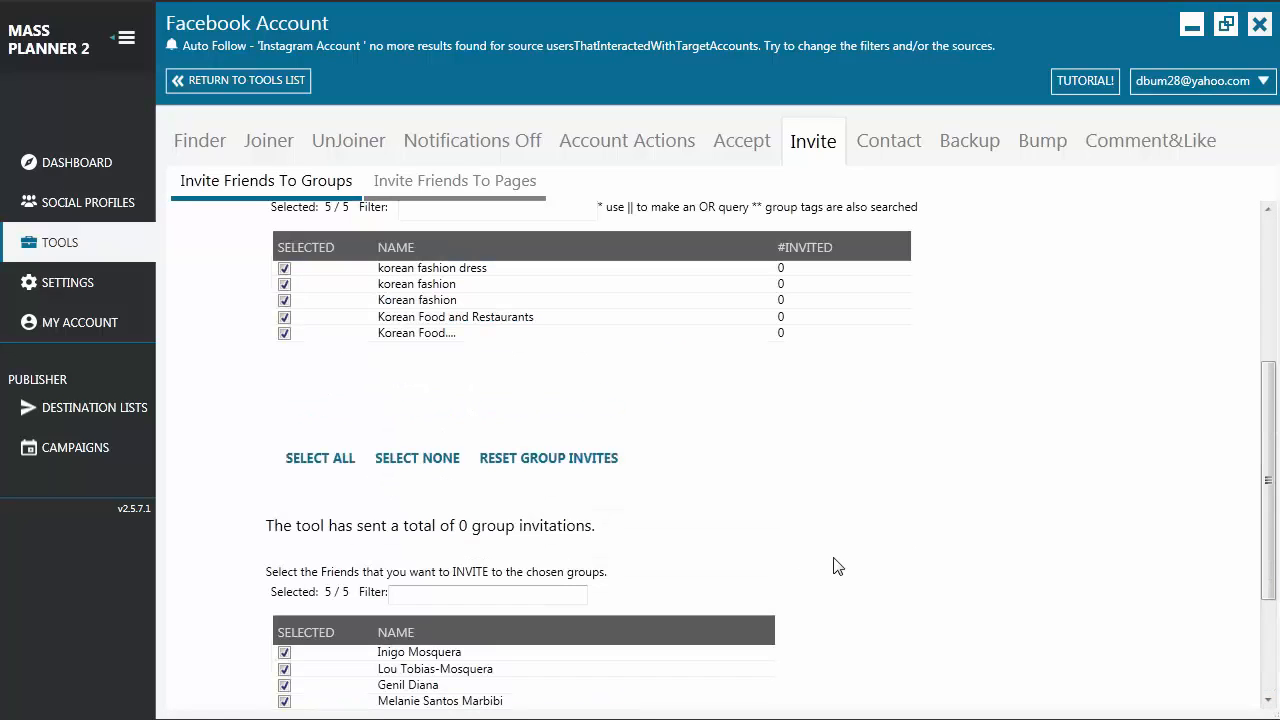
mouse_move(758, 377)
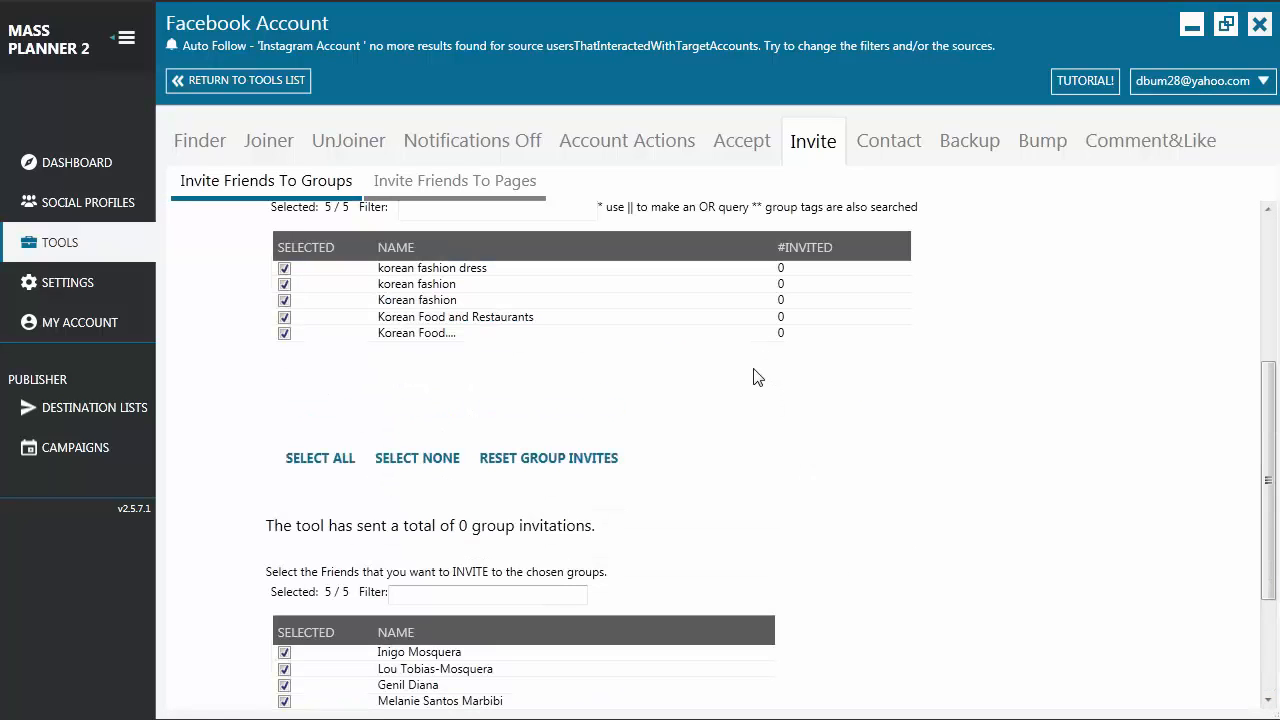
mouse_move(904, 488)
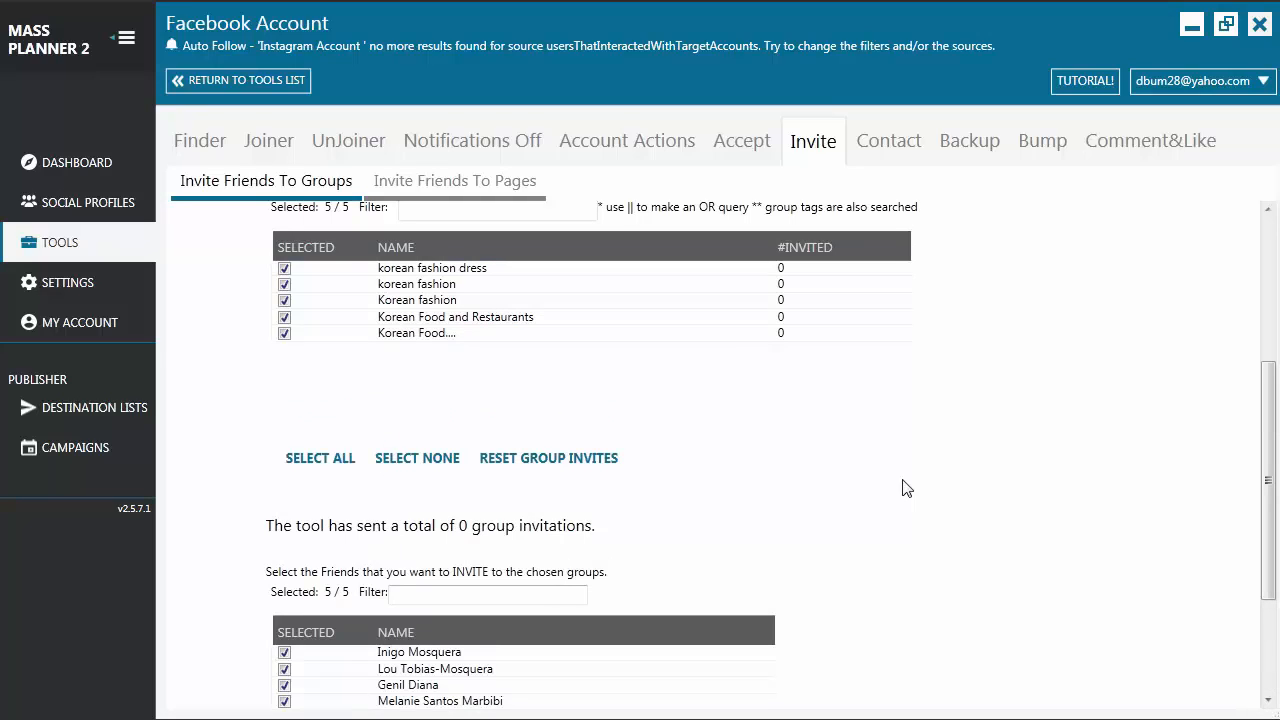
mouse_move(851, 500)
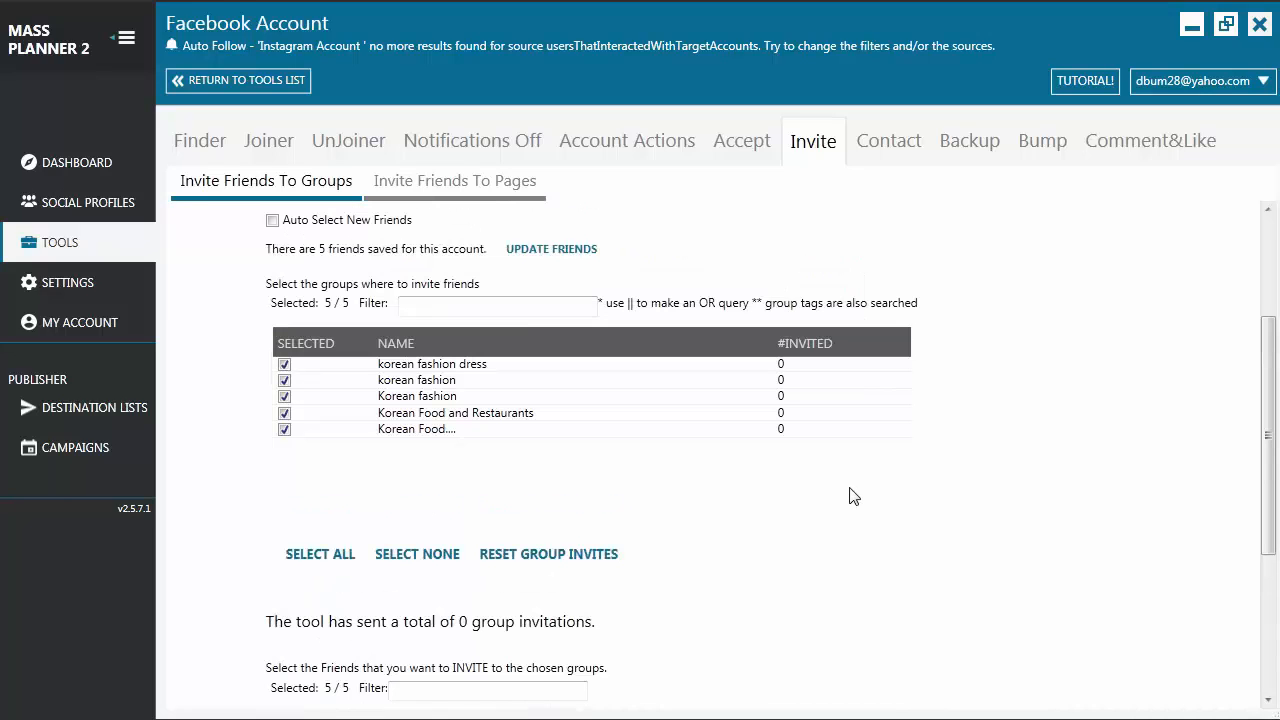
mouse_move(607, 352)
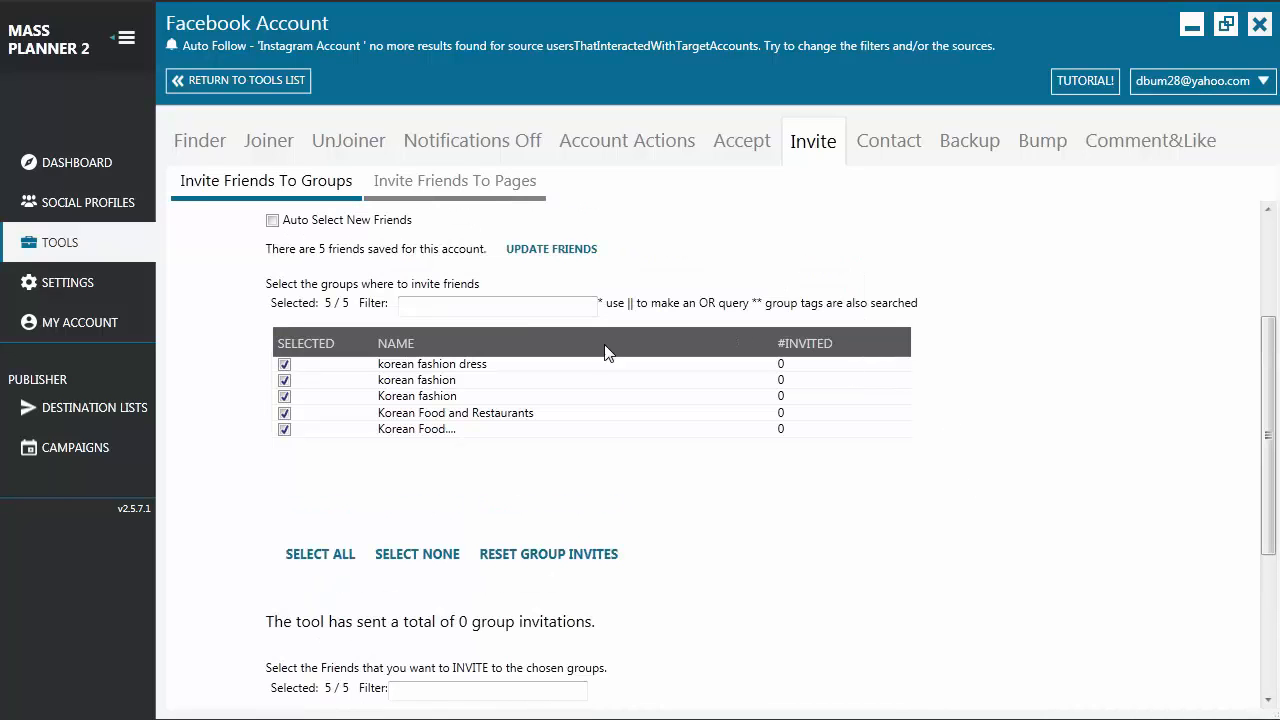
mouse_move(737, 515)
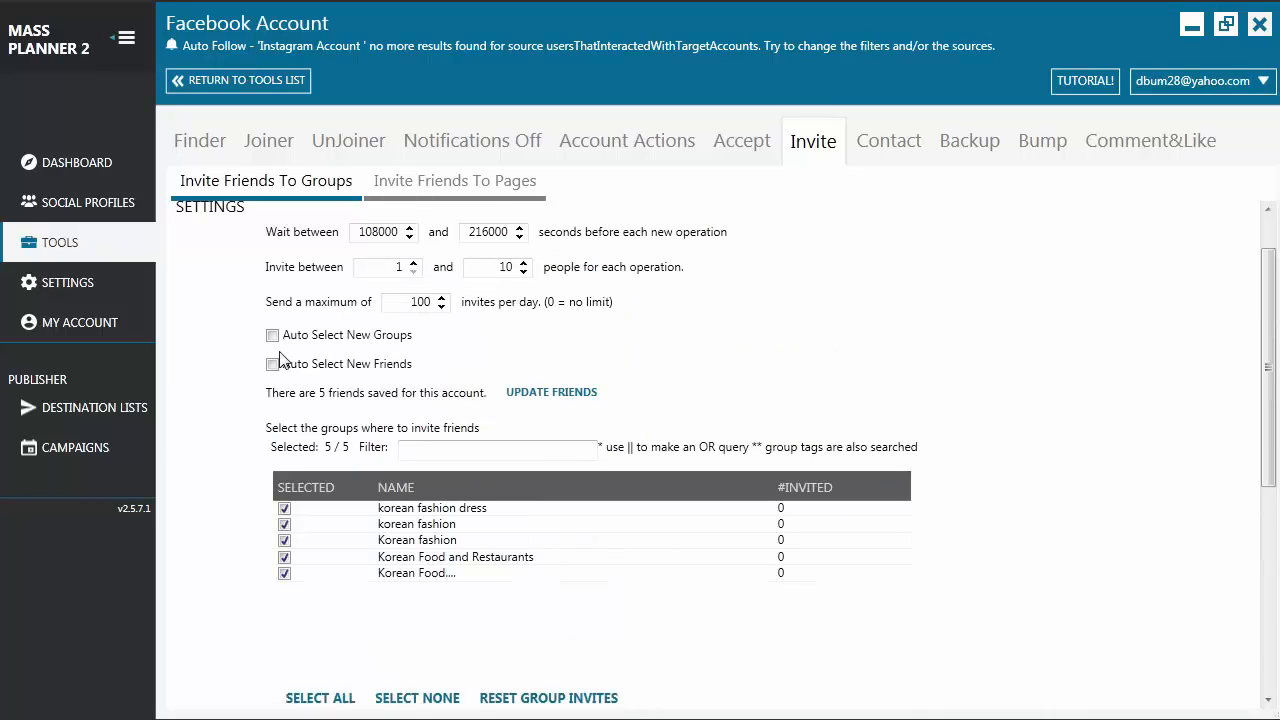
Turn on Auto Select New Groups and Auto Select New Friends
left_click(272, 335)
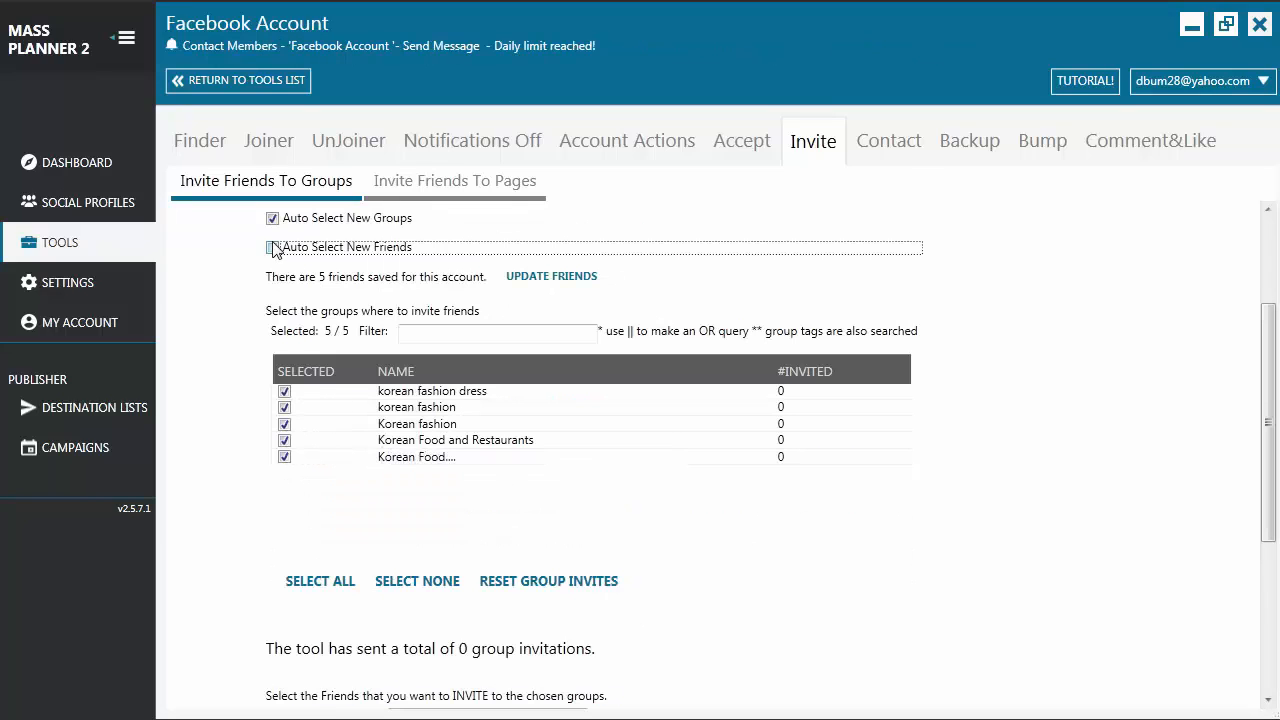
left_click(272, 247)
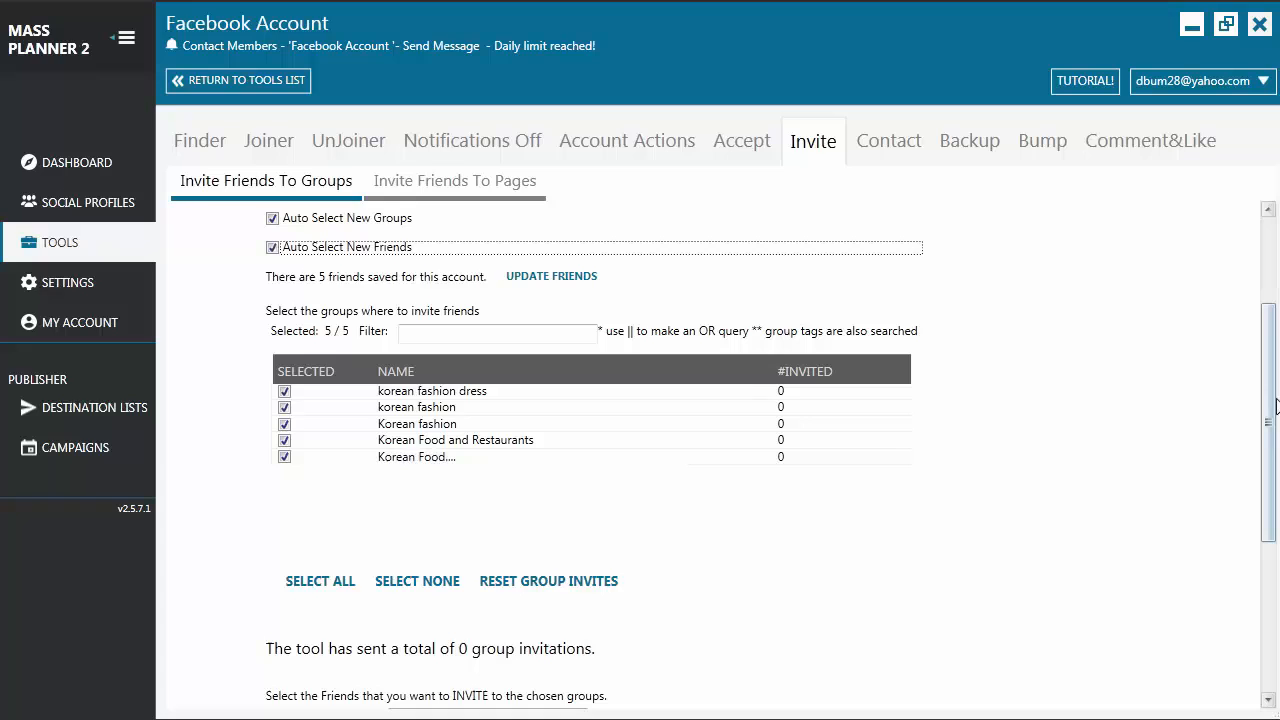
scroll("down", 3)
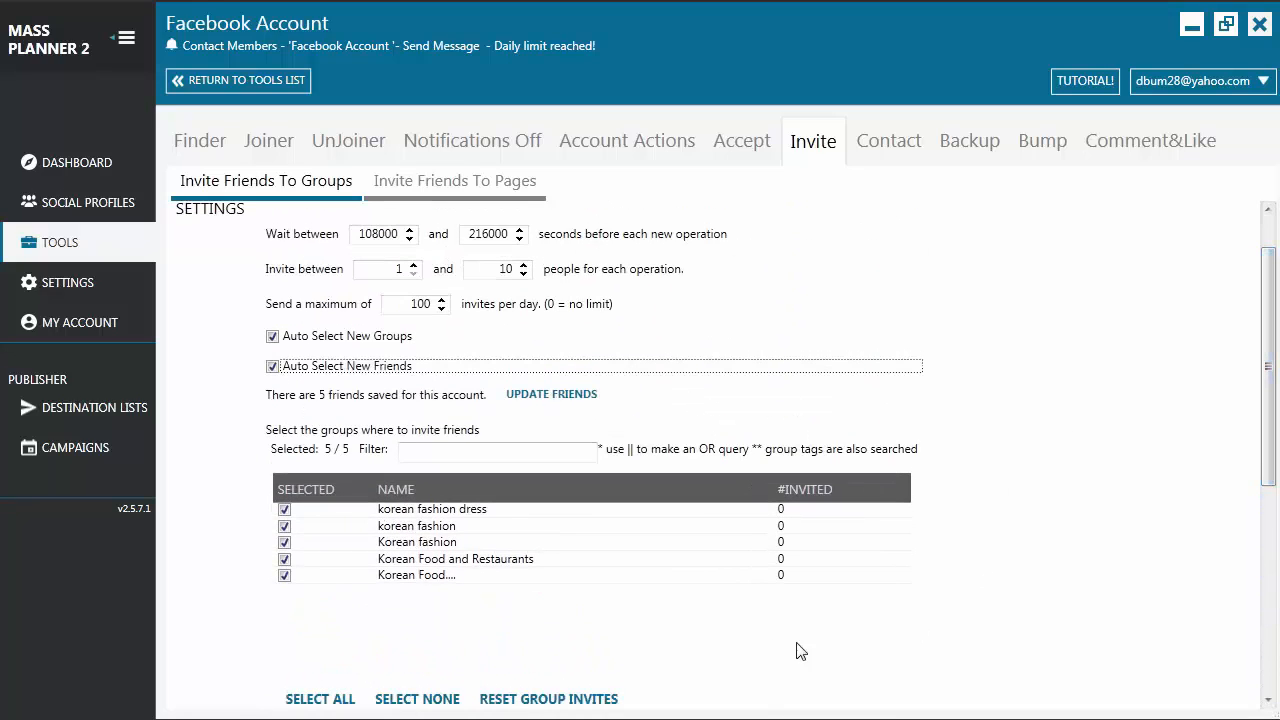
mouse_move(652, 604)
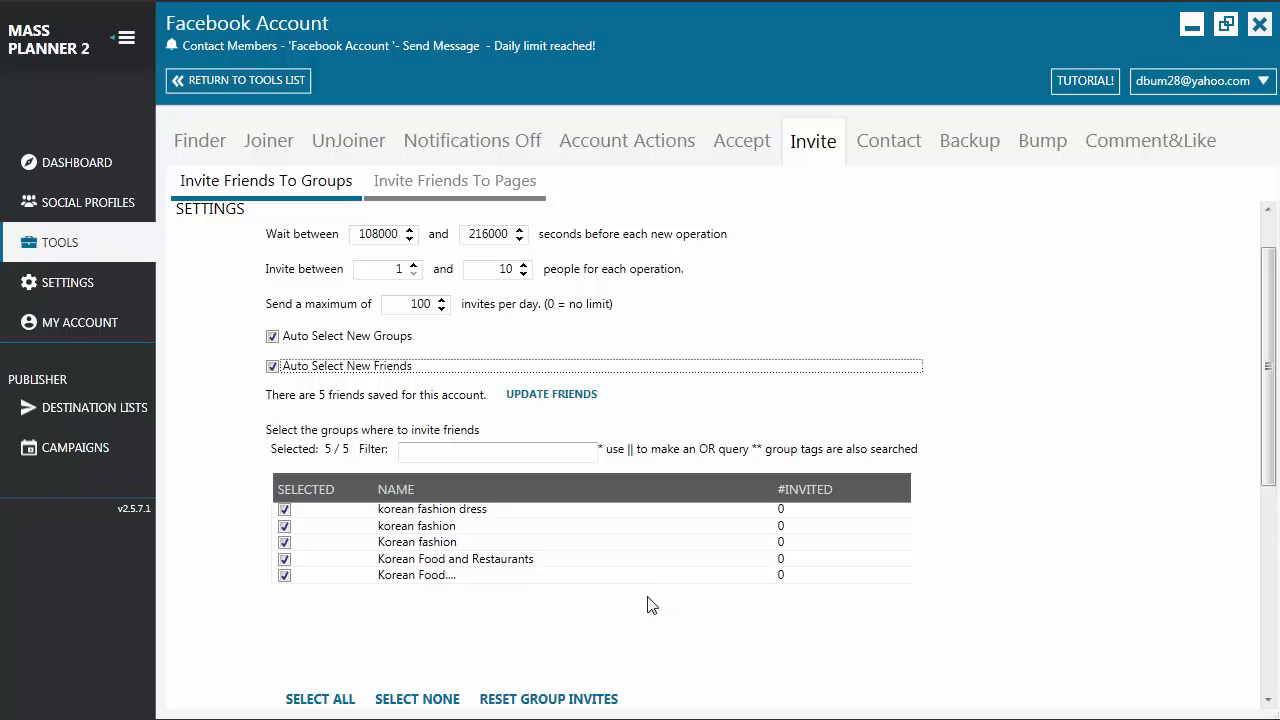
mouse_move(613, 604)
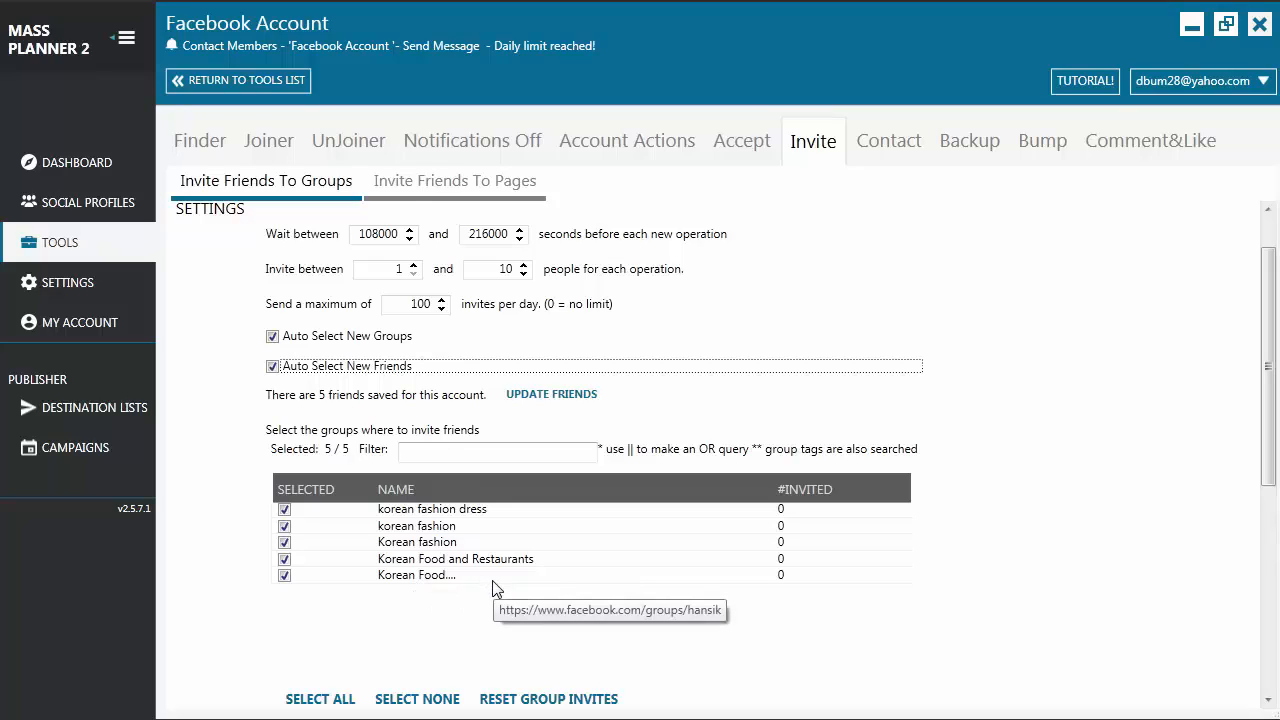
mouse_move(499, 586)
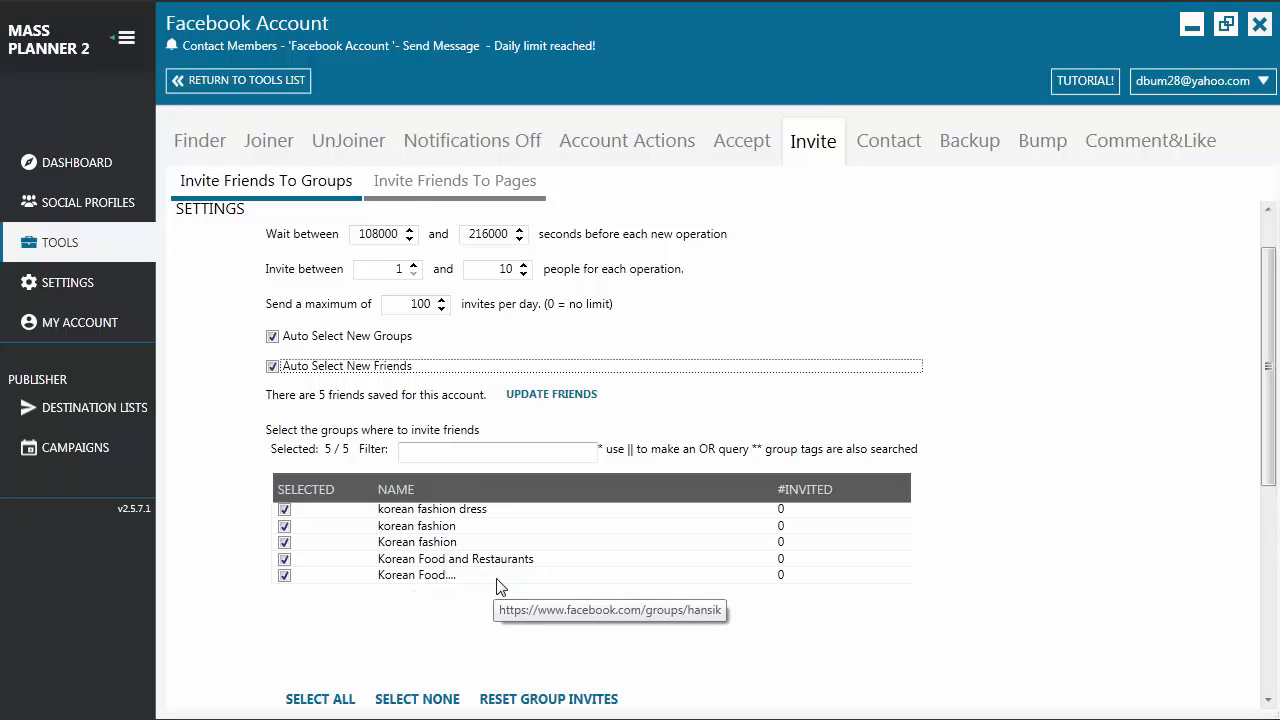
mouse_move(303, 518)
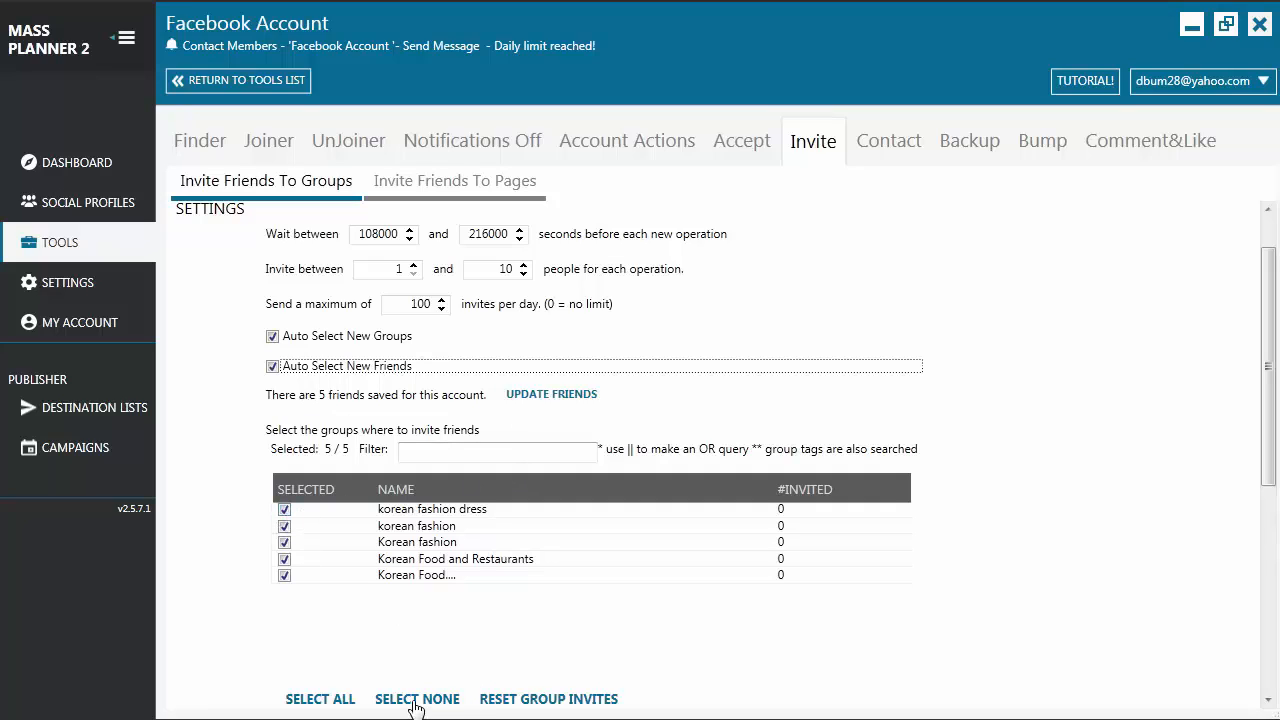
Clear the group selection to 0 of 5, keeping all five friends chosen
left_click(416, 698)
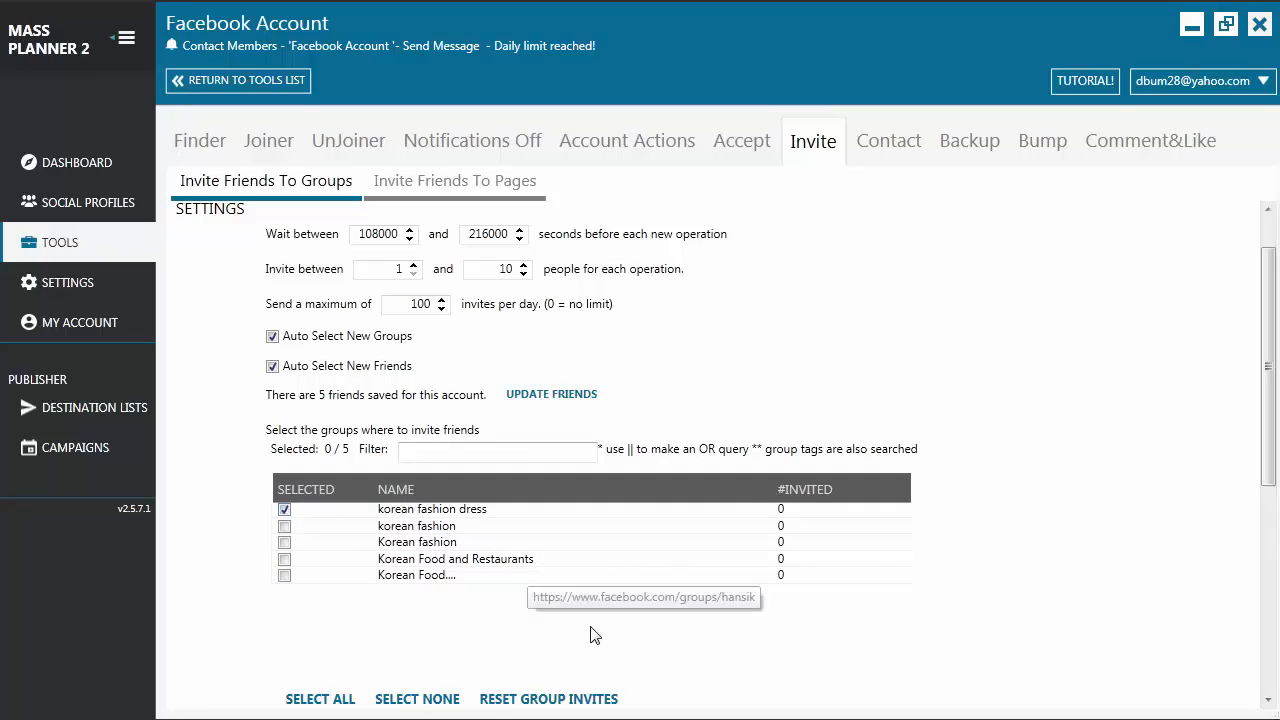
mouse_move(601, 633)
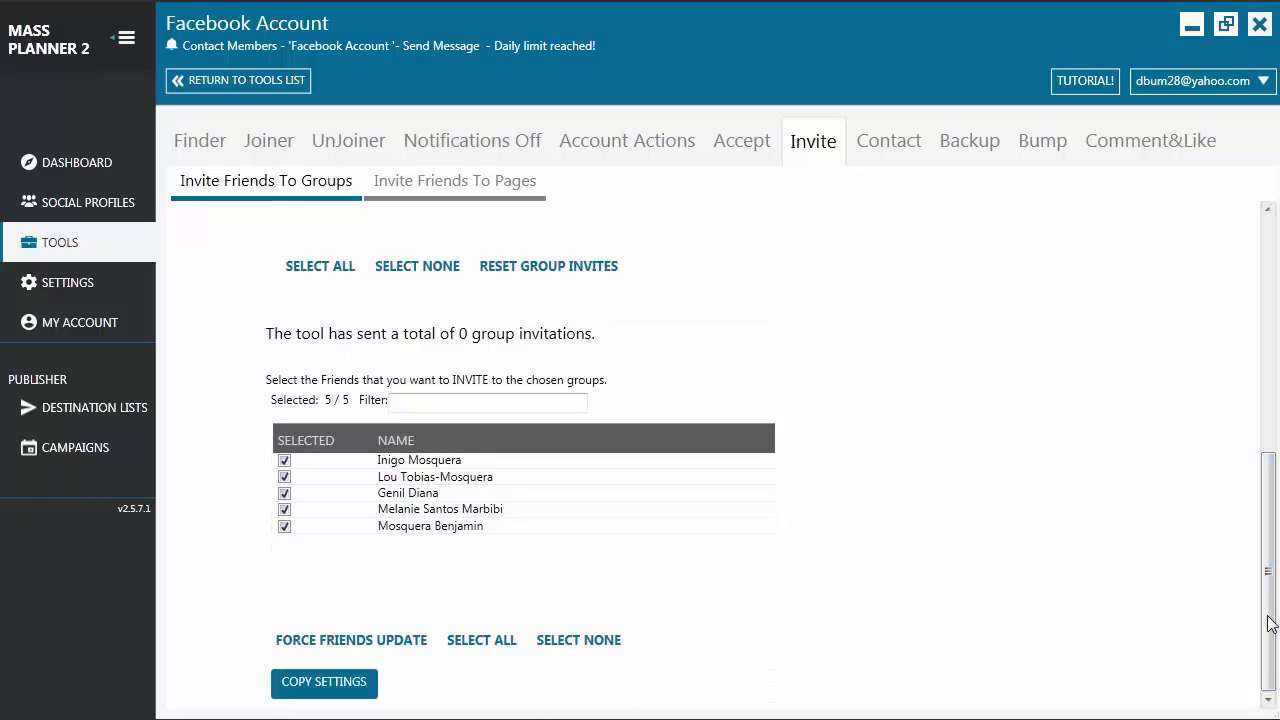
scroll("up", 3)
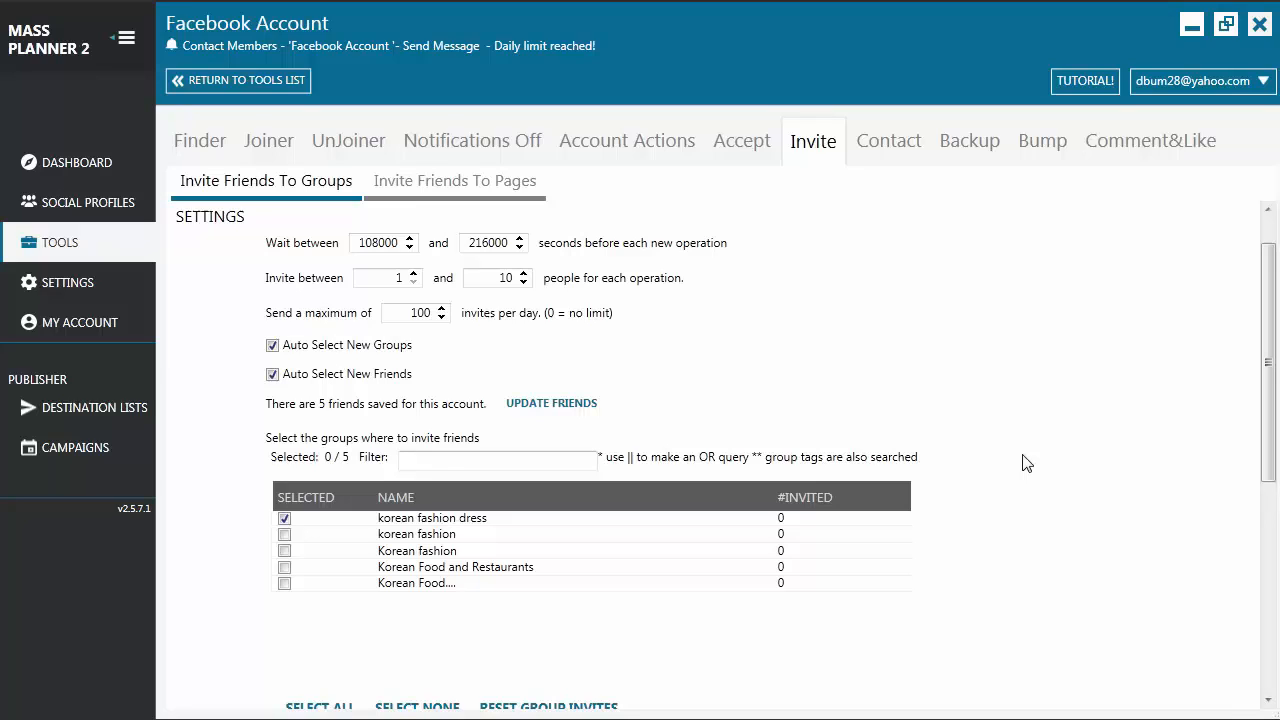
Tick the korean fashion group, then select all groups for 5/5
left_click(284, 534)
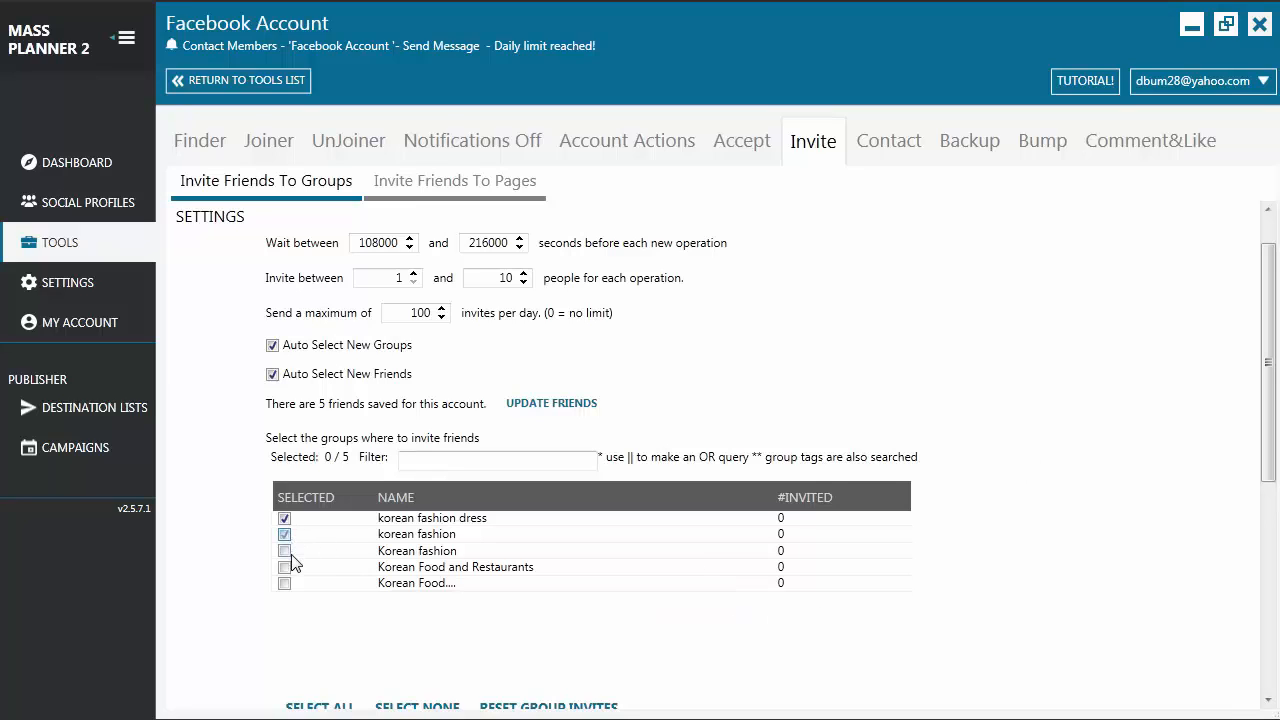
scroll("down", 3)
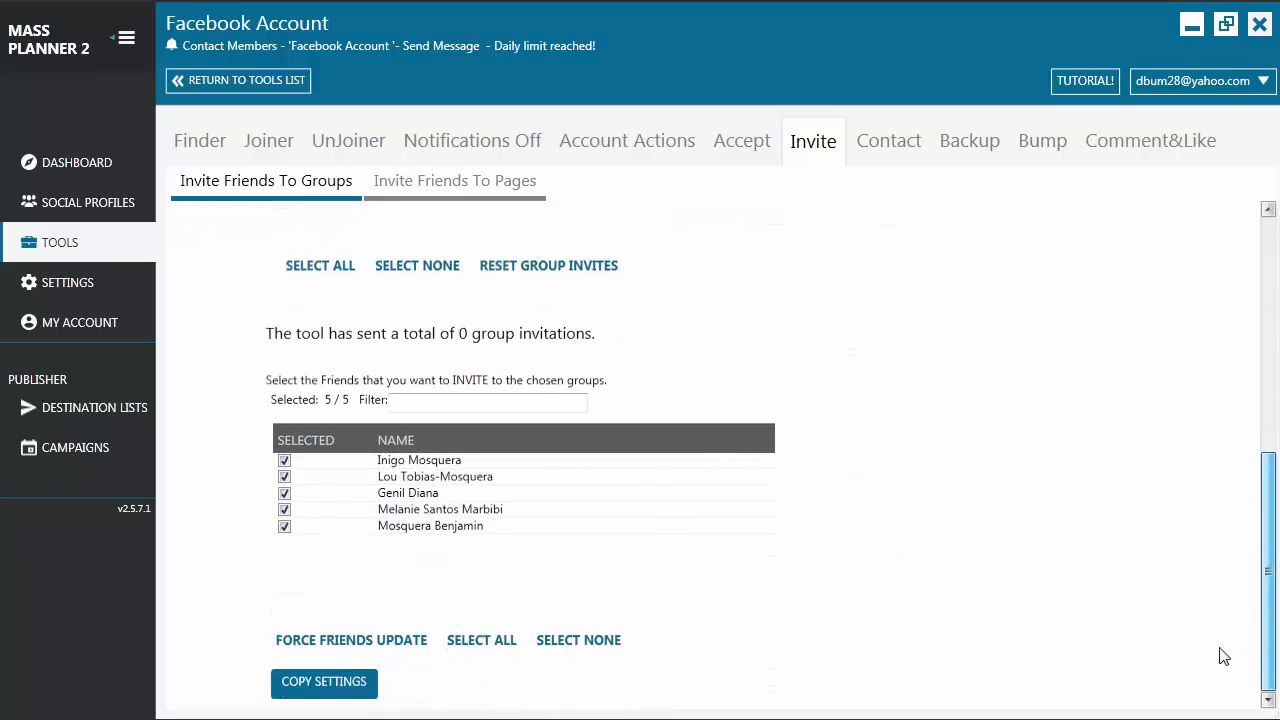
left_click(578, 640)
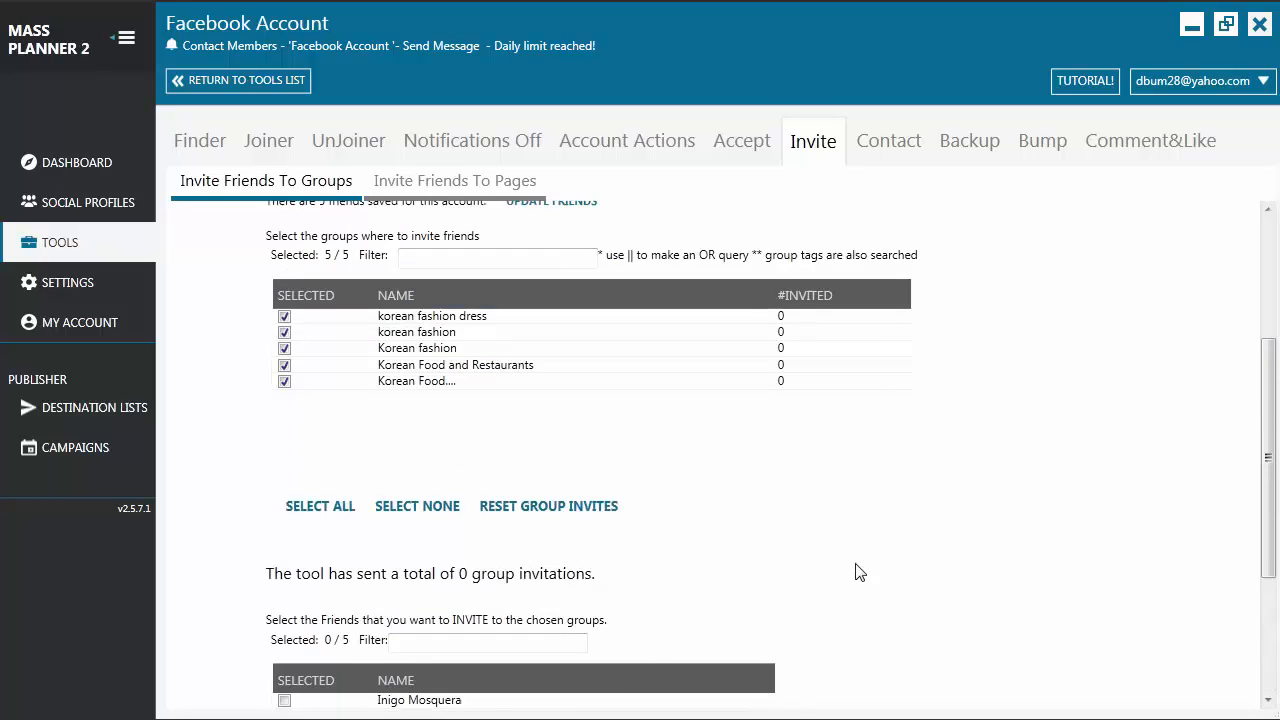
mouse_move(520, 628)
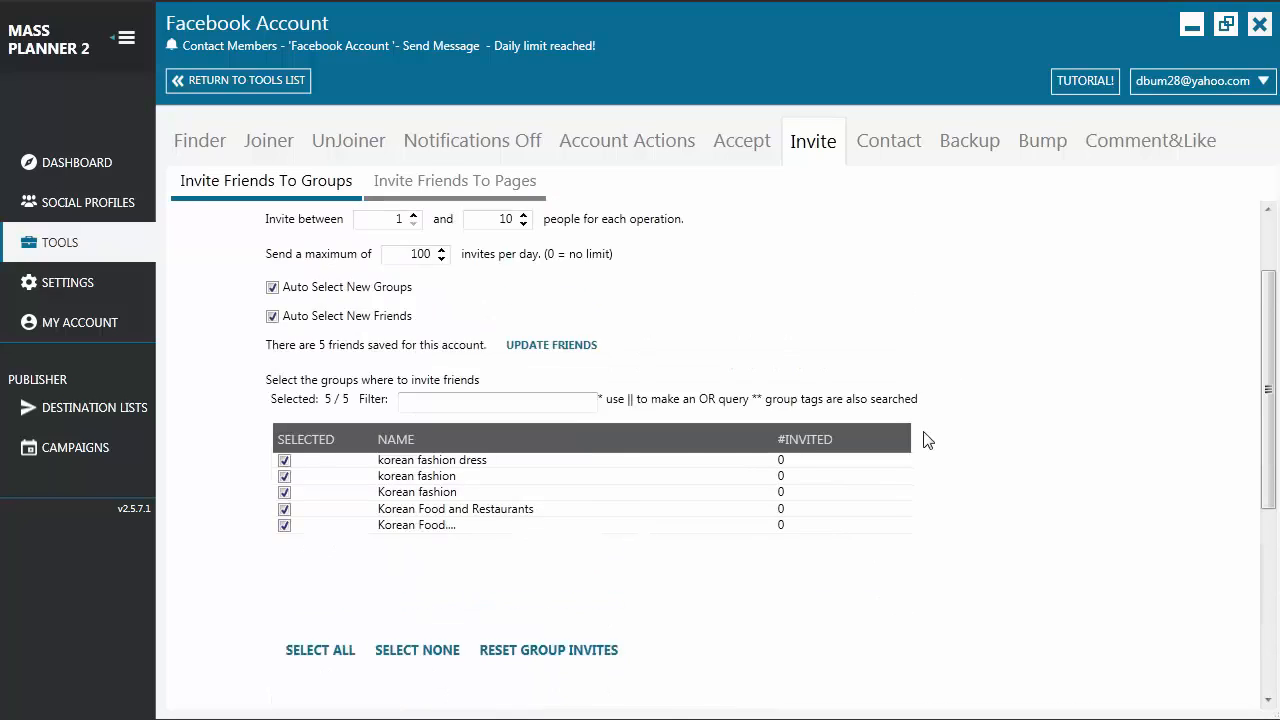
mouse_move(1115, 384)
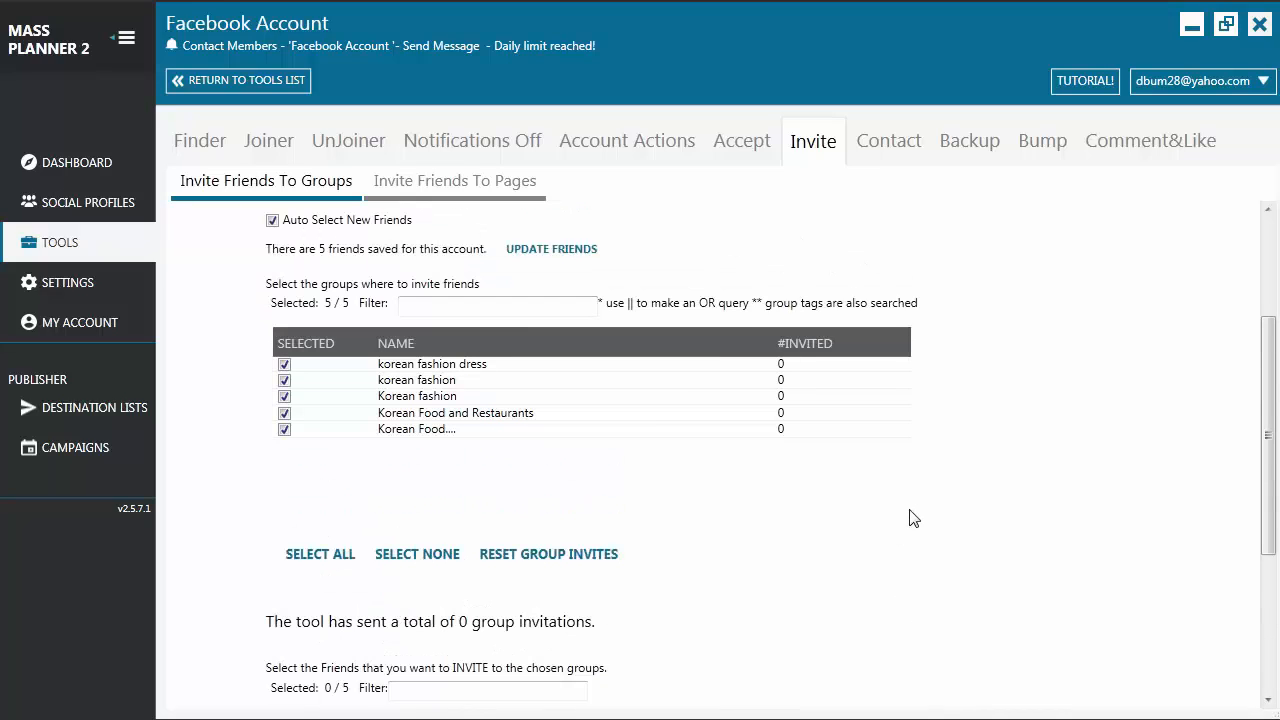
mouse_move(918, 517)
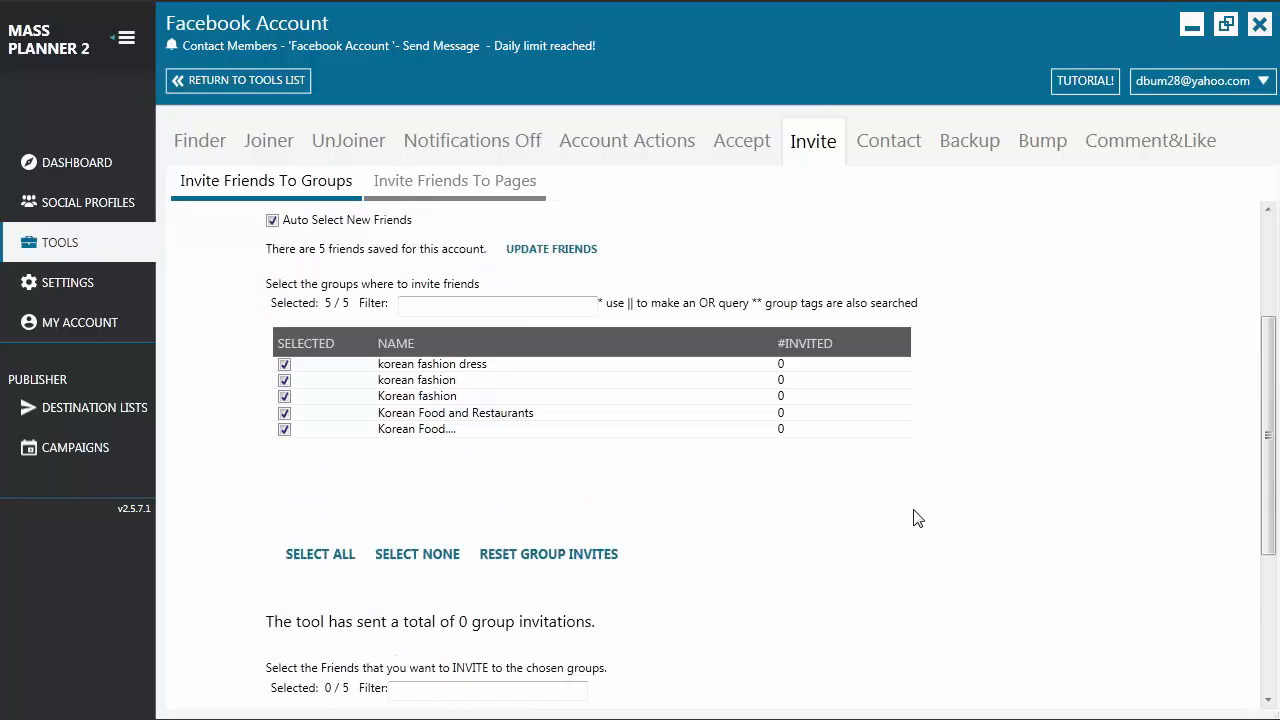
scroll("down", 3)
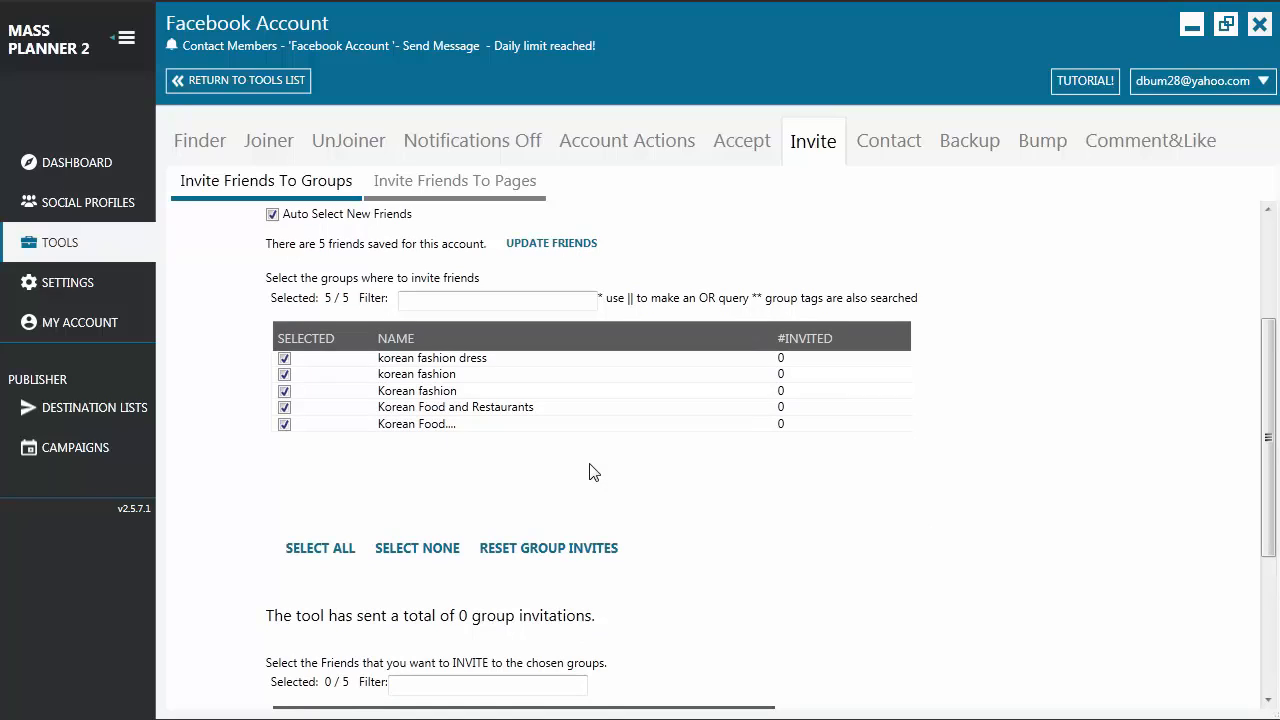
mouse_move(597, 468)
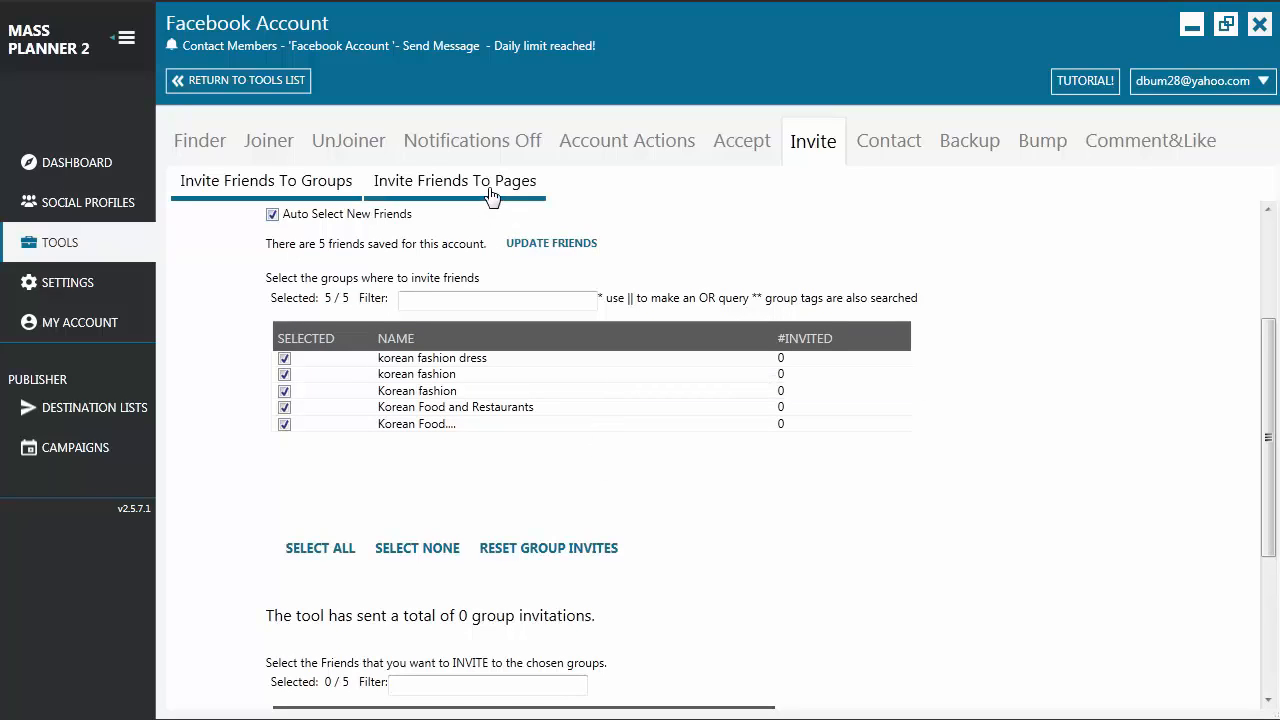
Switch to the Invite Friends To Pages tab listing Smart Fashionistas
left_click(454, 181)
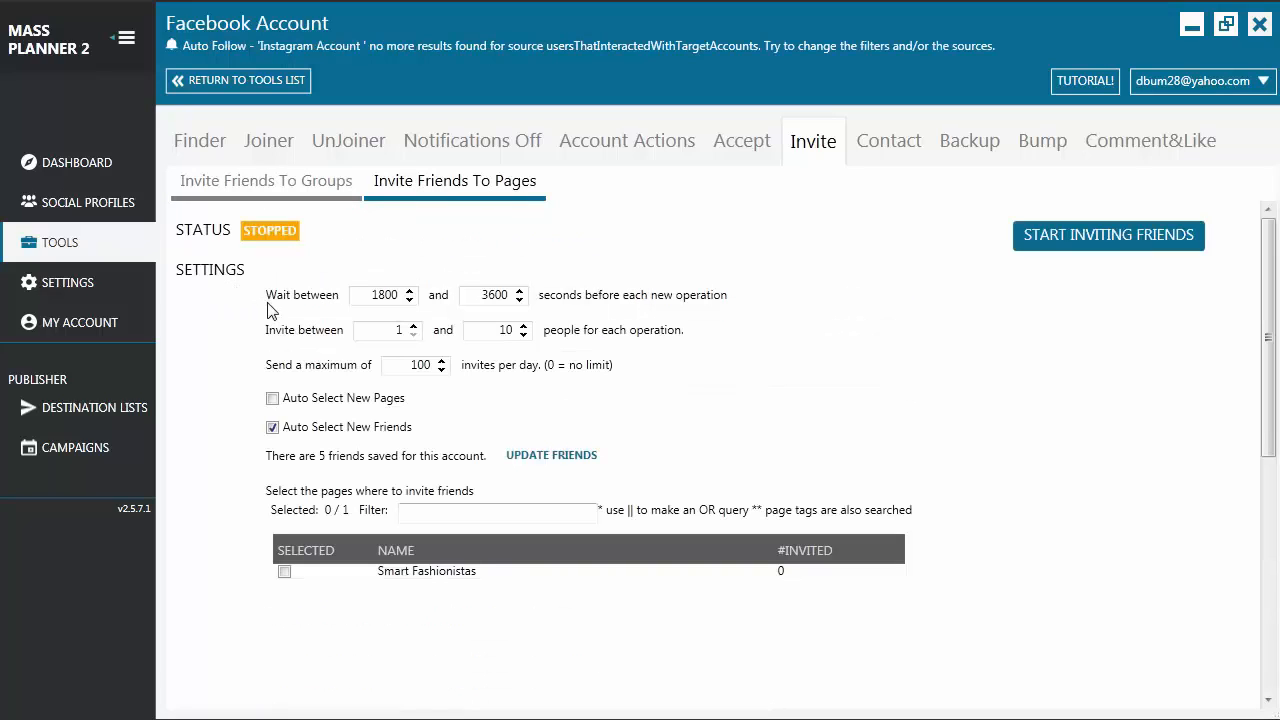
left_click(265, 181)
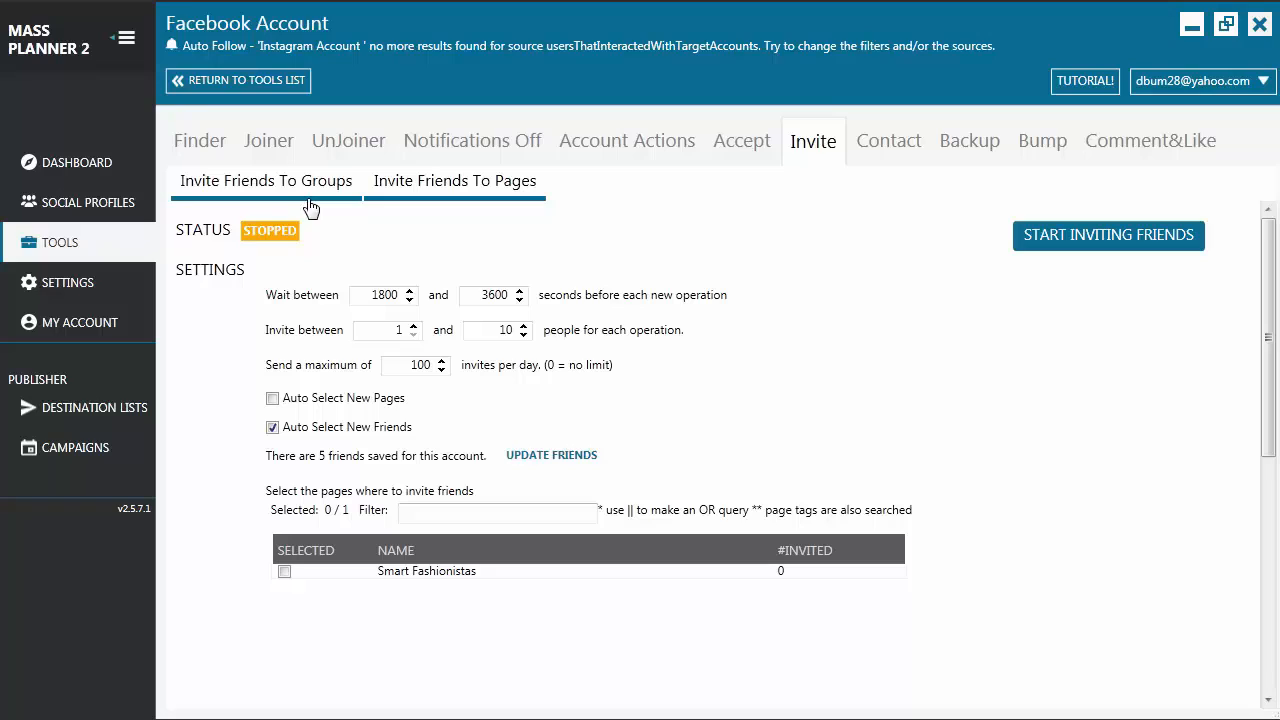
left_click(454, 181)
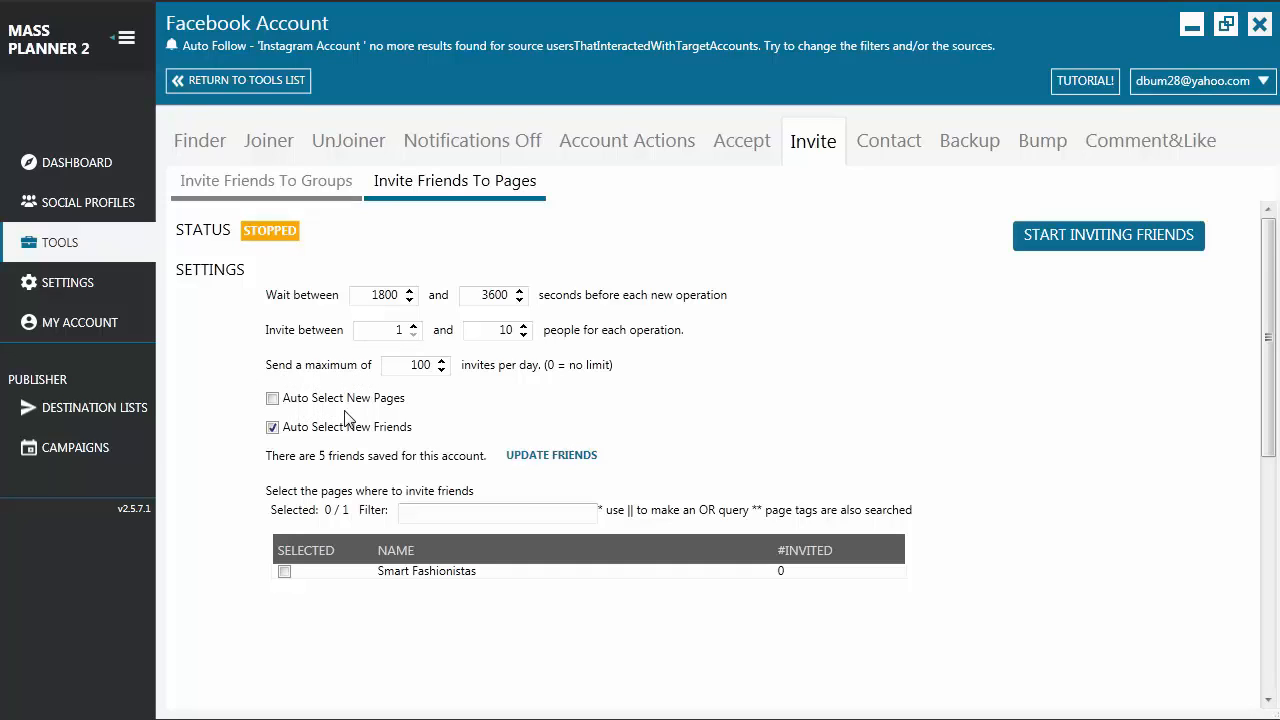
mouse_move(393, 450)
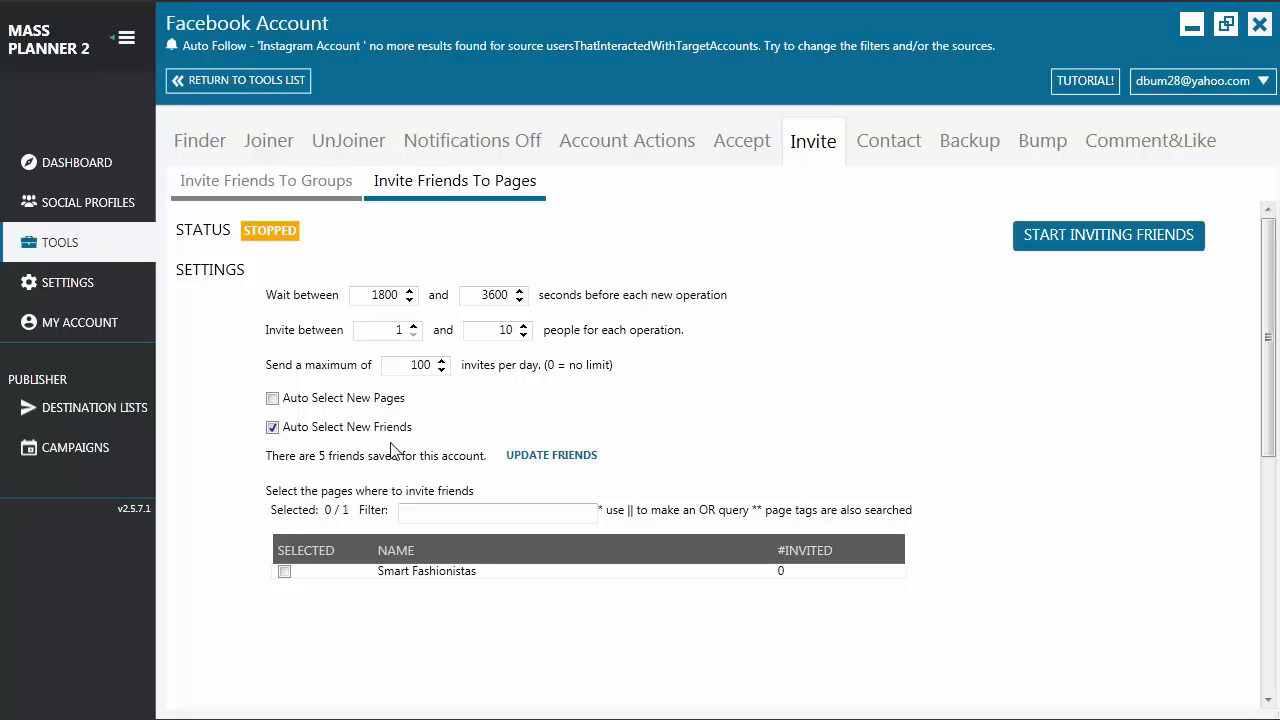
mouse_move(172, 401)
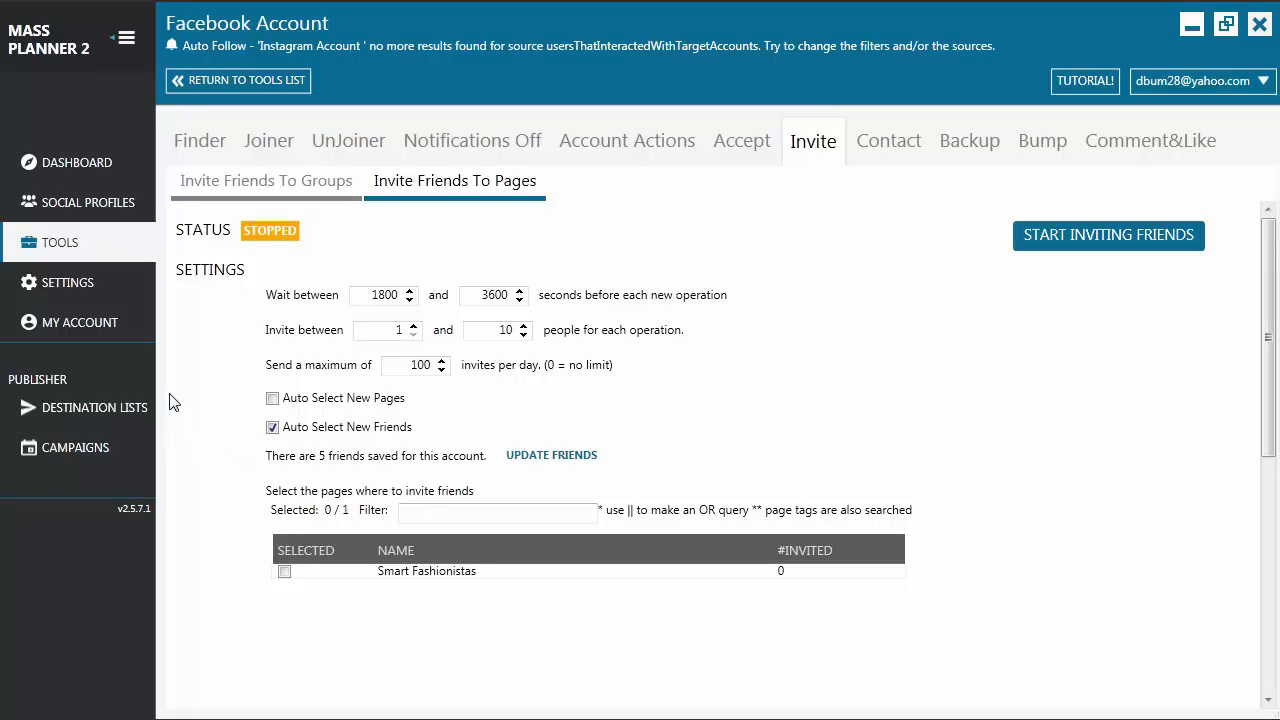
mouse_move(210, 400)
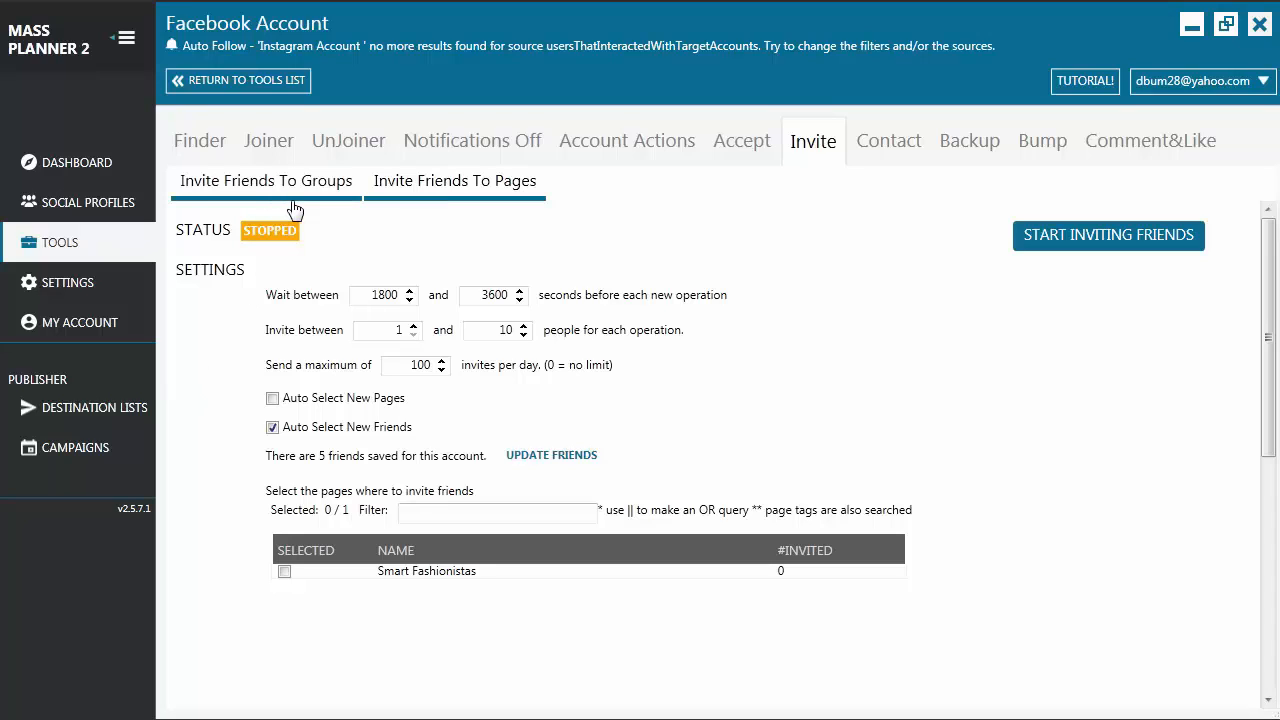
left_click(454, 181)
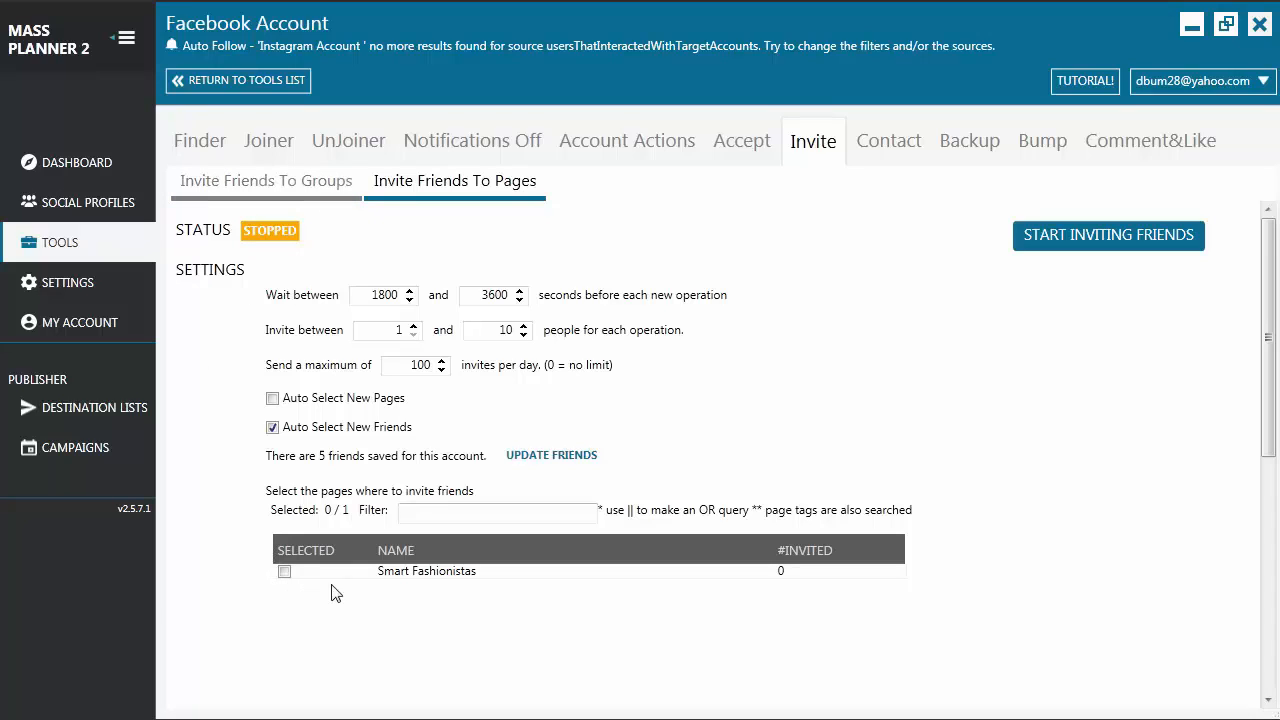
mouse_move(473, 590)
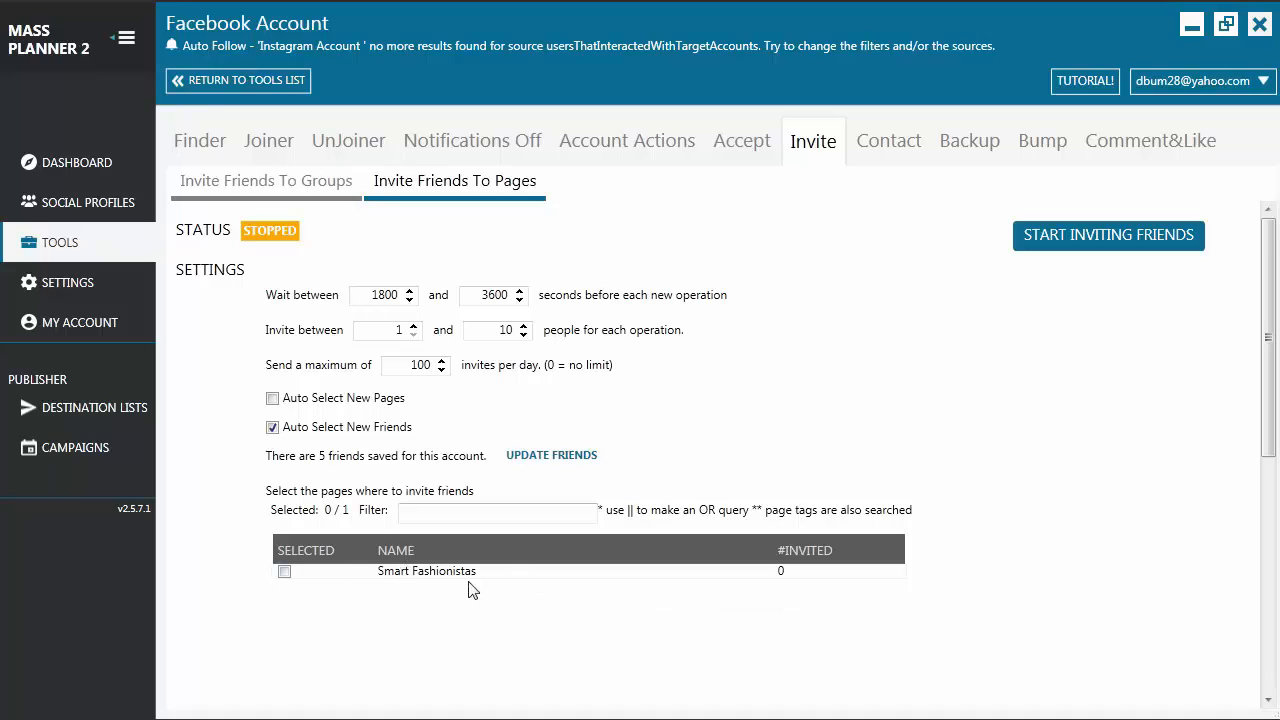
mouse_move(507, 589)
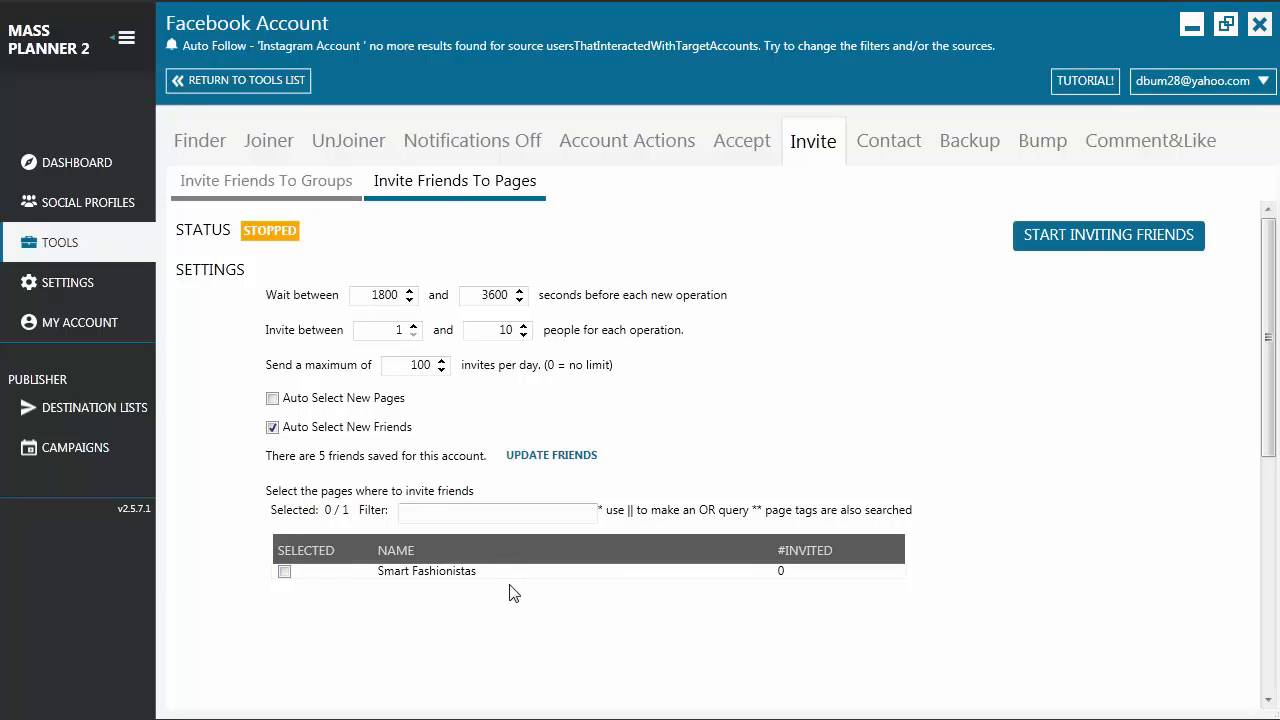
mouse_move(388, 592)
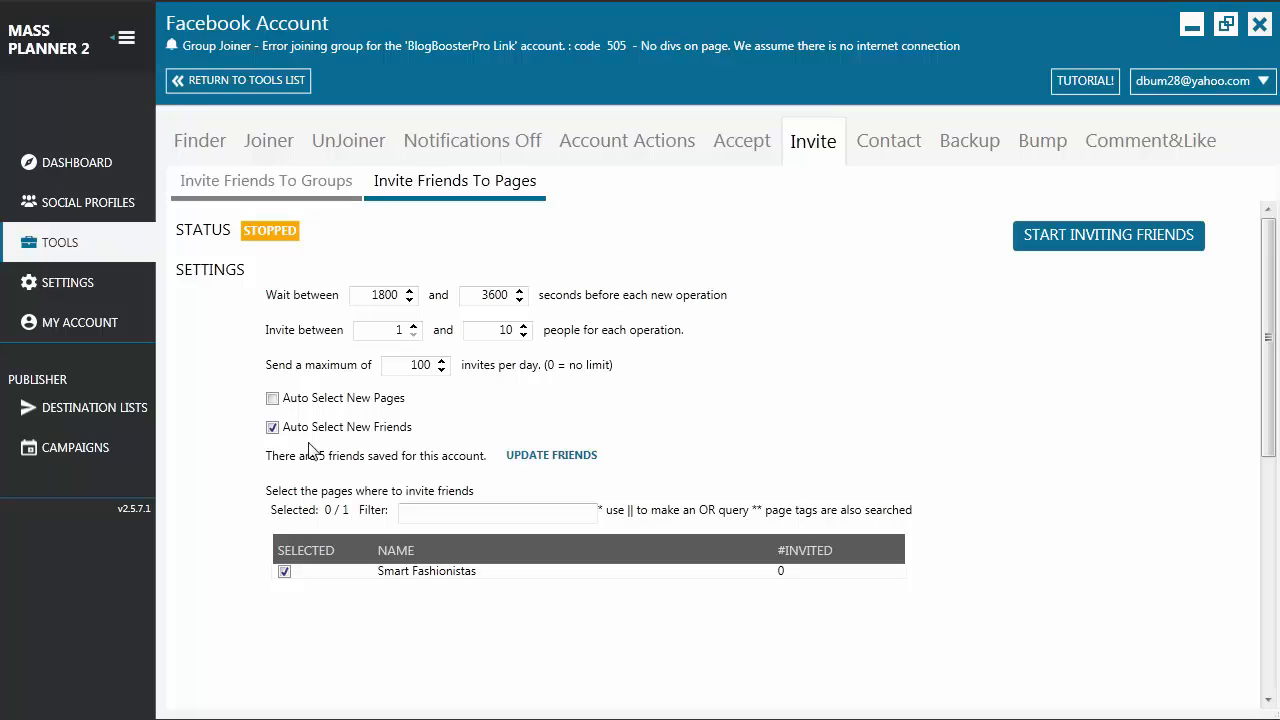
mouse_move(322, 455)
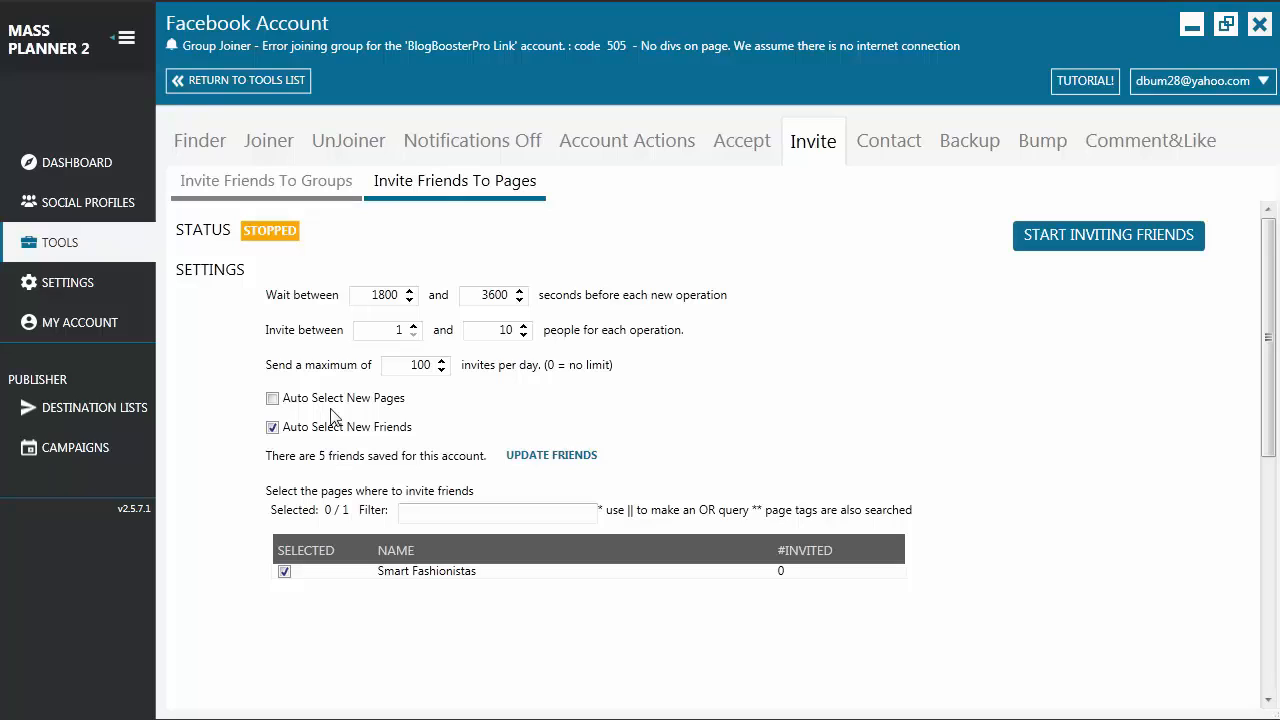
mouse_move(342, 417)
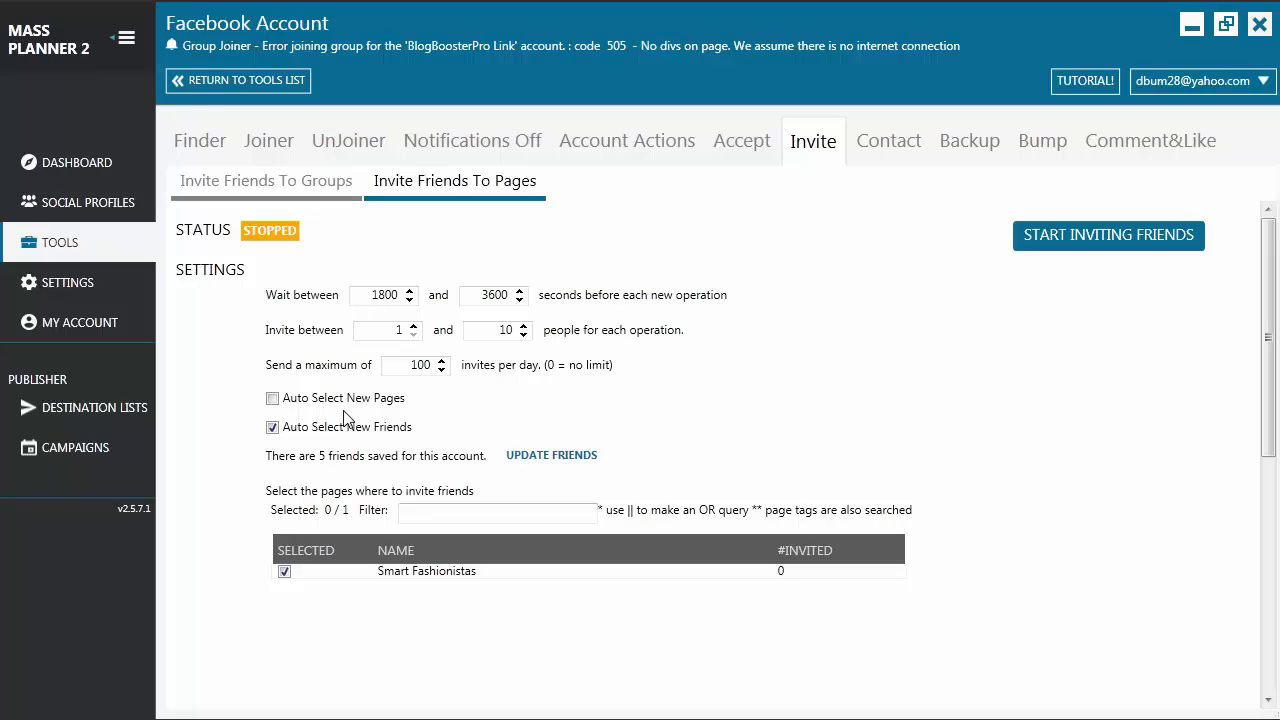
mouse_move(408, 420)
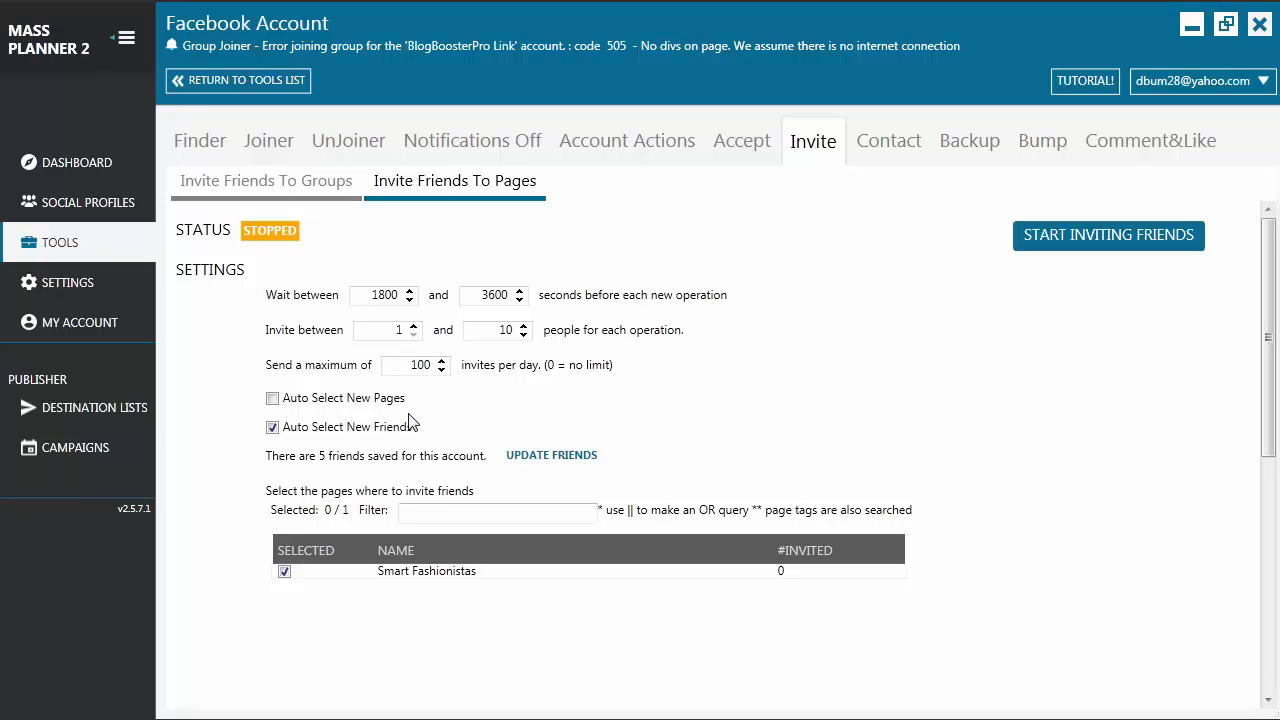
mouse_move(428, 416)
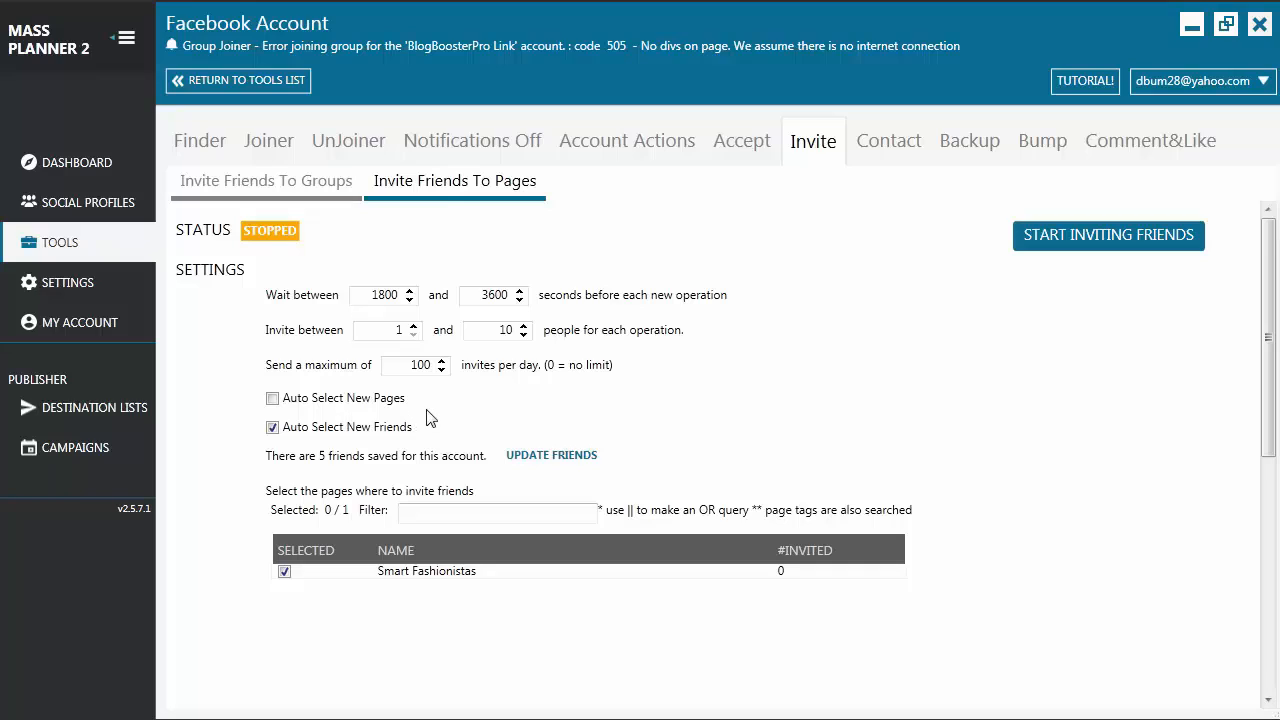